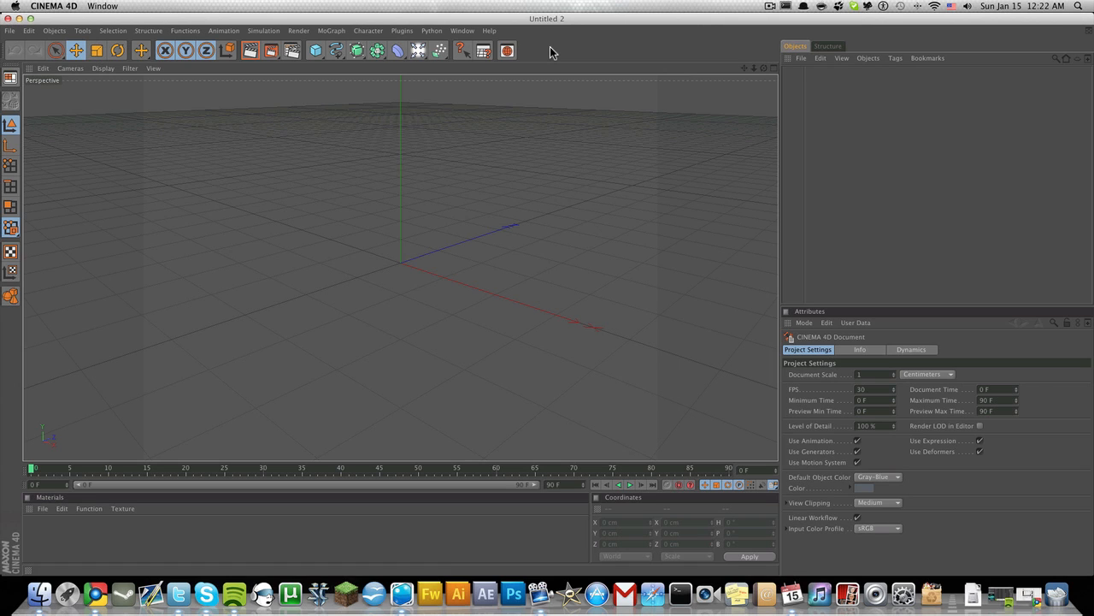
mouse_move(571, 49)
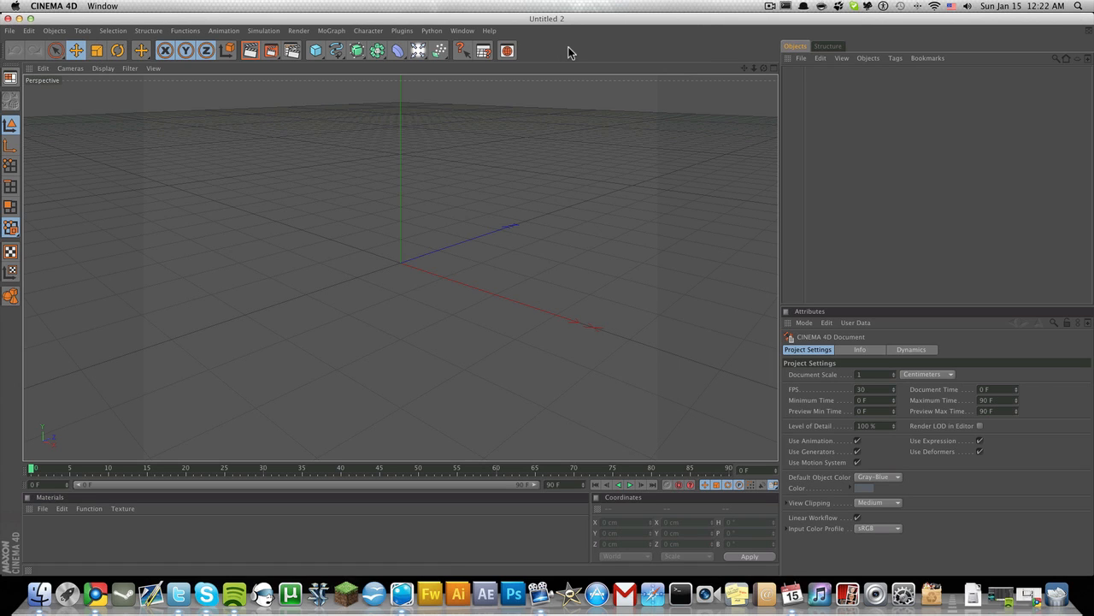
mouse_move(493, 58)
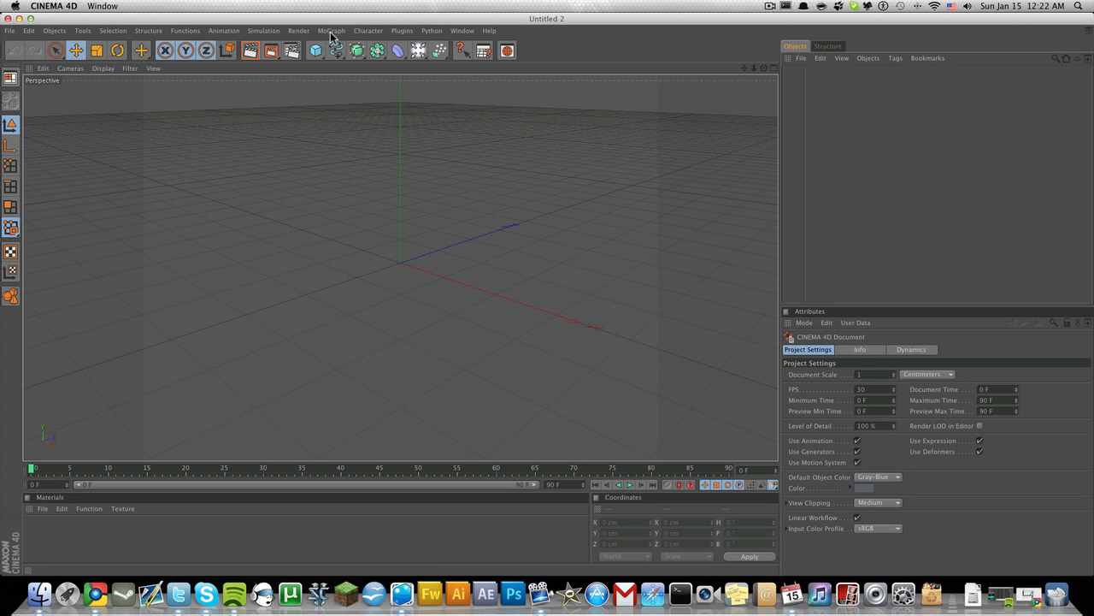
- Add a MoGraph MoText object and begin editing its Text field to read ThatRTG
left_click(331, 31)
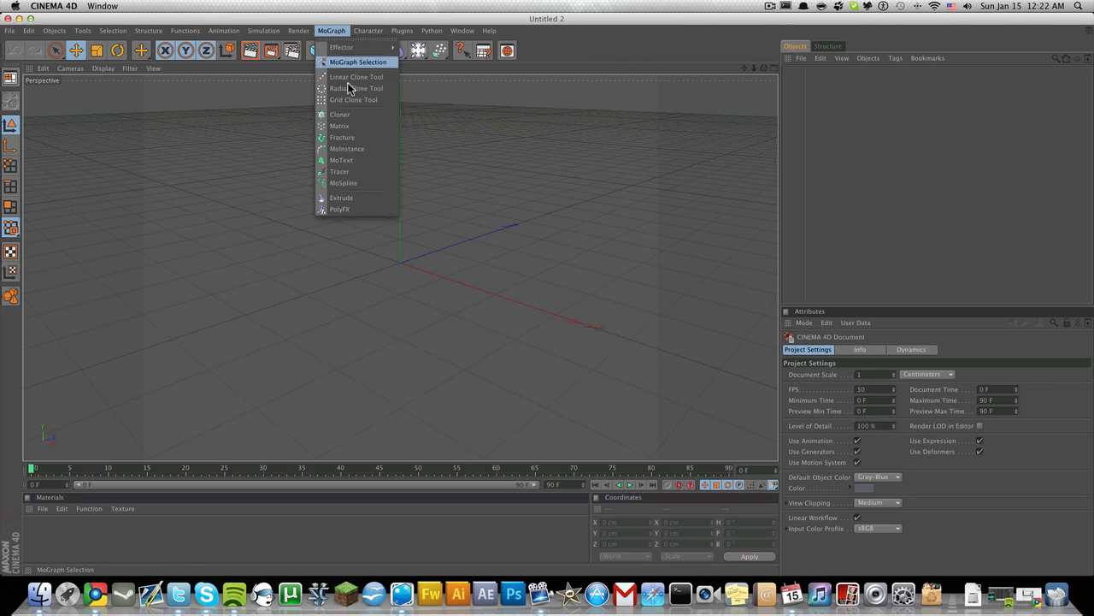
left_click(340, 161)
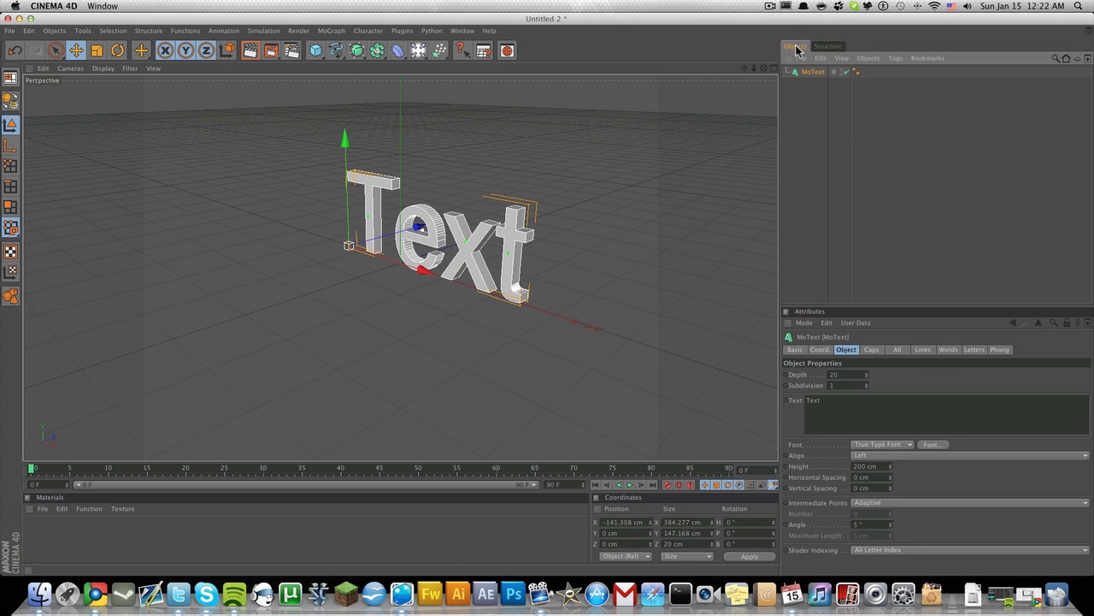
left_click(813, 72)
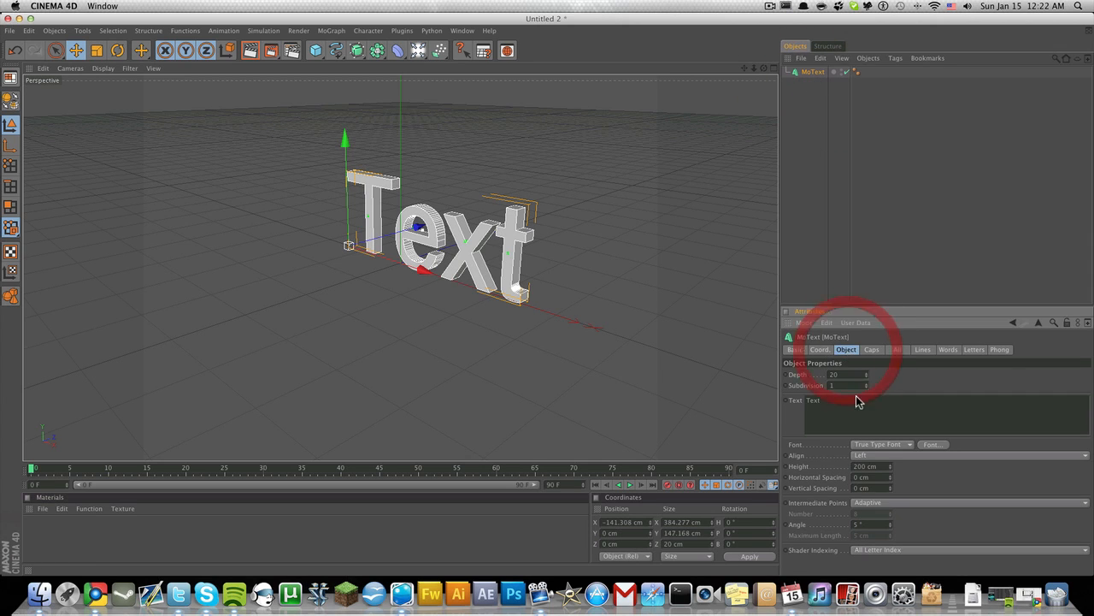
left_click(814, 400)
type("hatRTG")
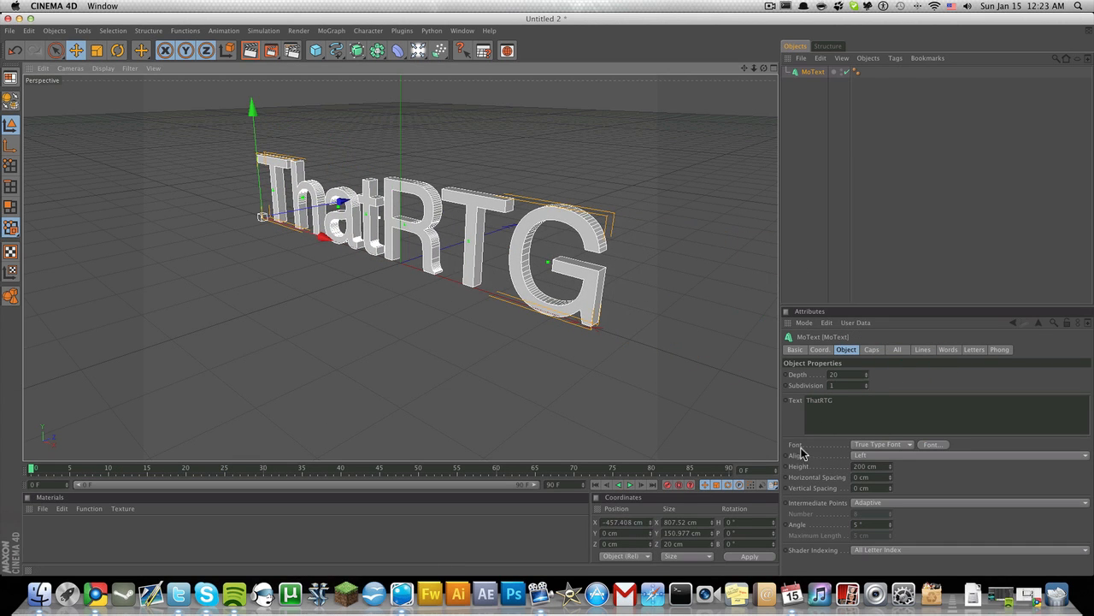
- Set the MoText font to the blocky family so it shows as all-caps THATRTG
left_click(933, 445)
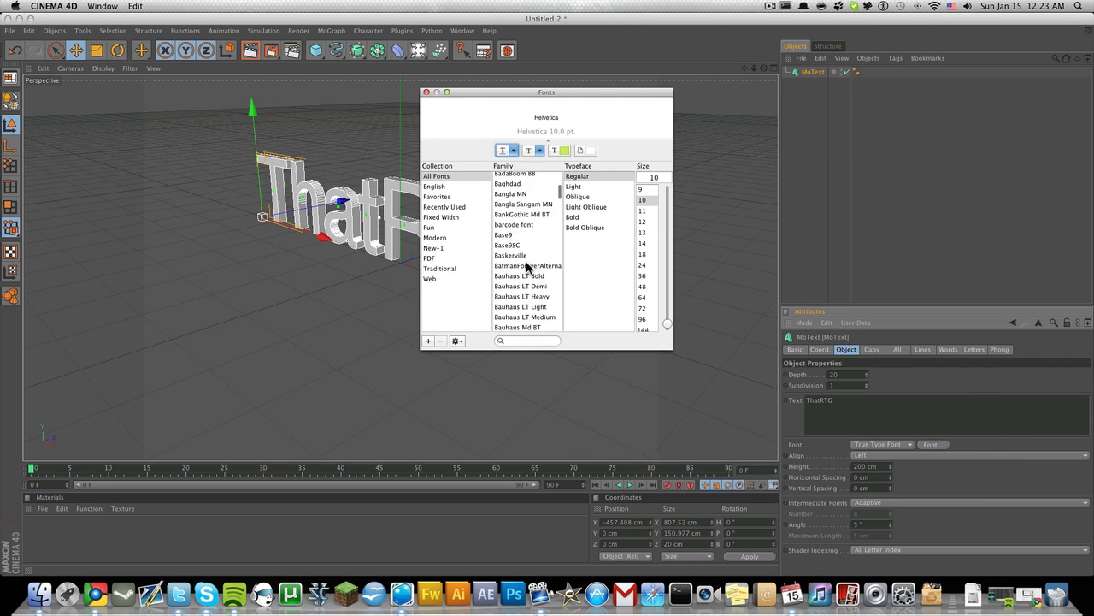
left_click(527, 266)
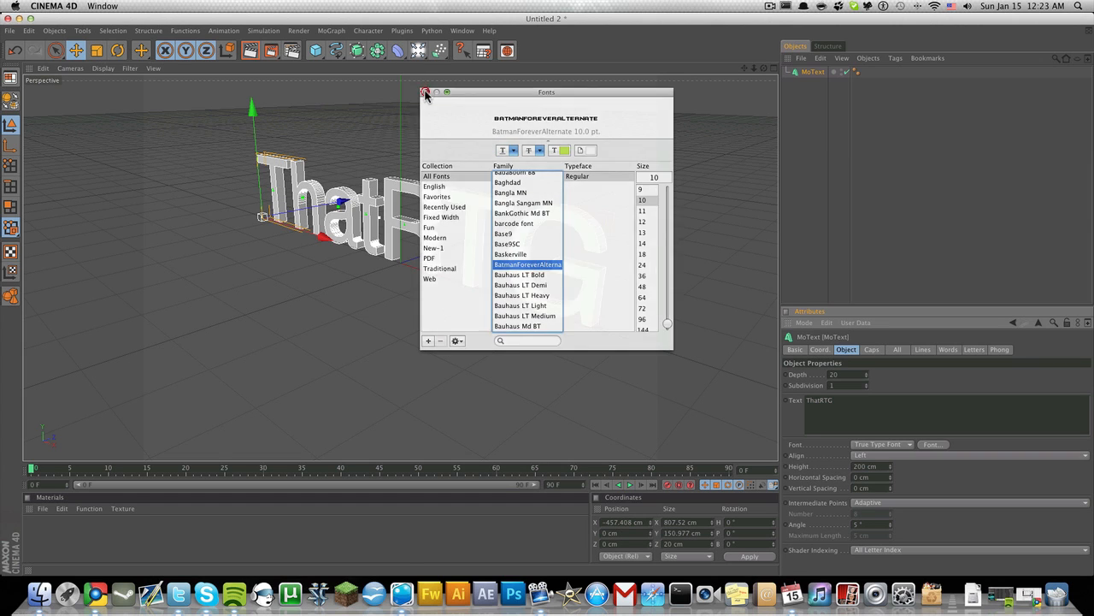
left_click(424, 92)
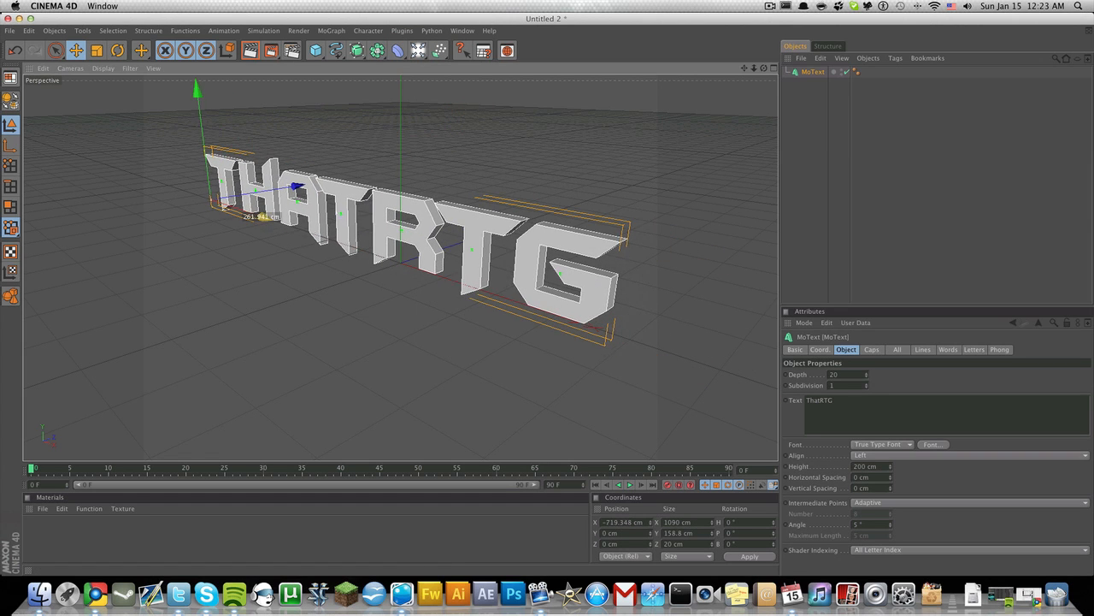
- Increase the MoText extrusion Depth (value 61) so the letters become thicker
left_click_drag(294, 186, 265, 214)
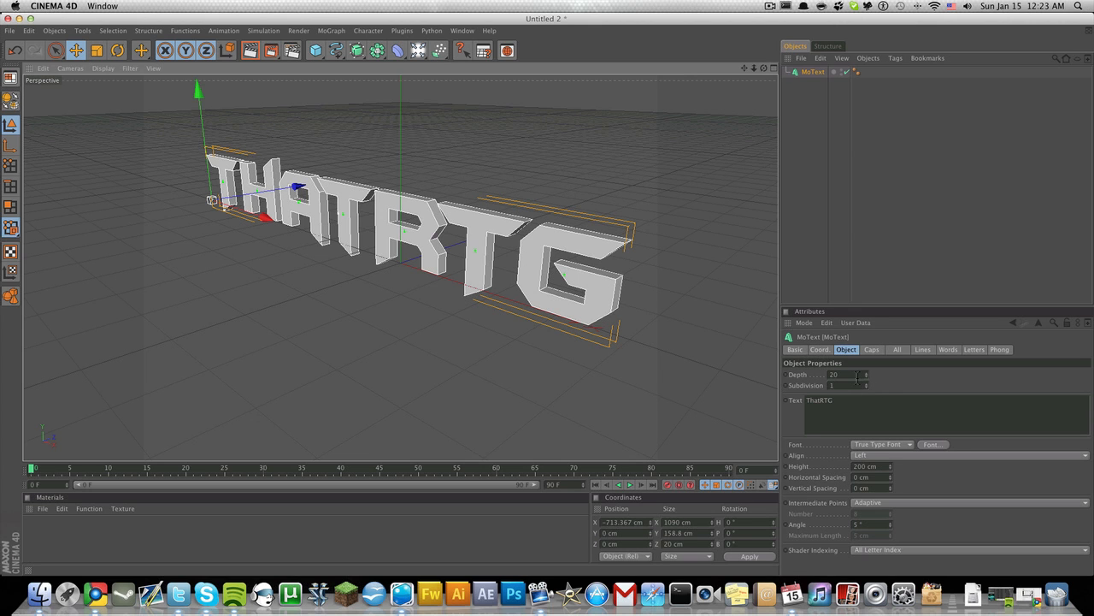
type("61")
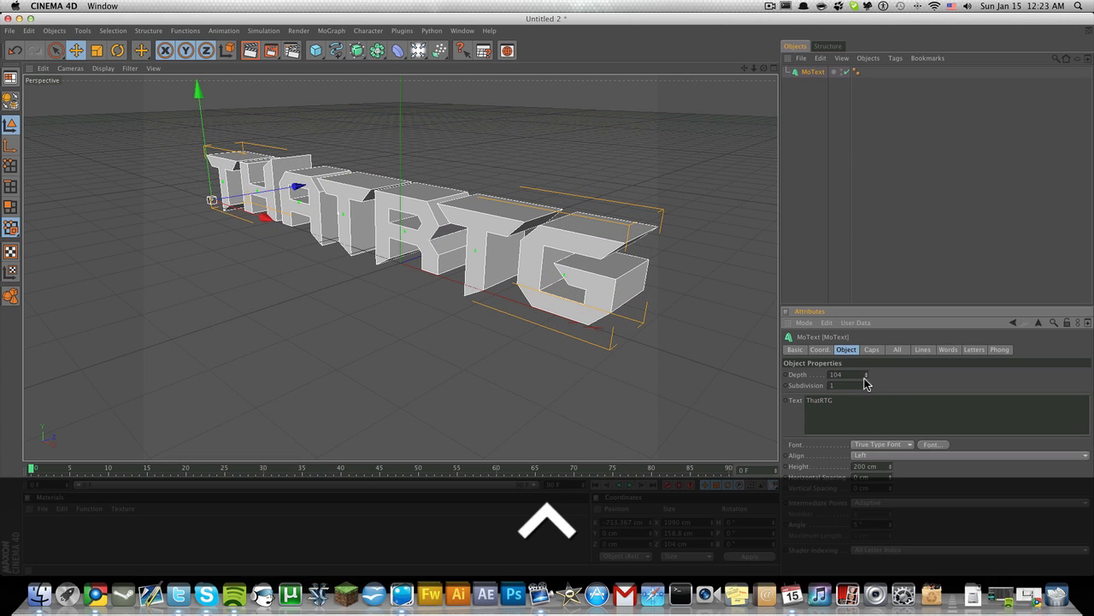
left_click(869, 374)
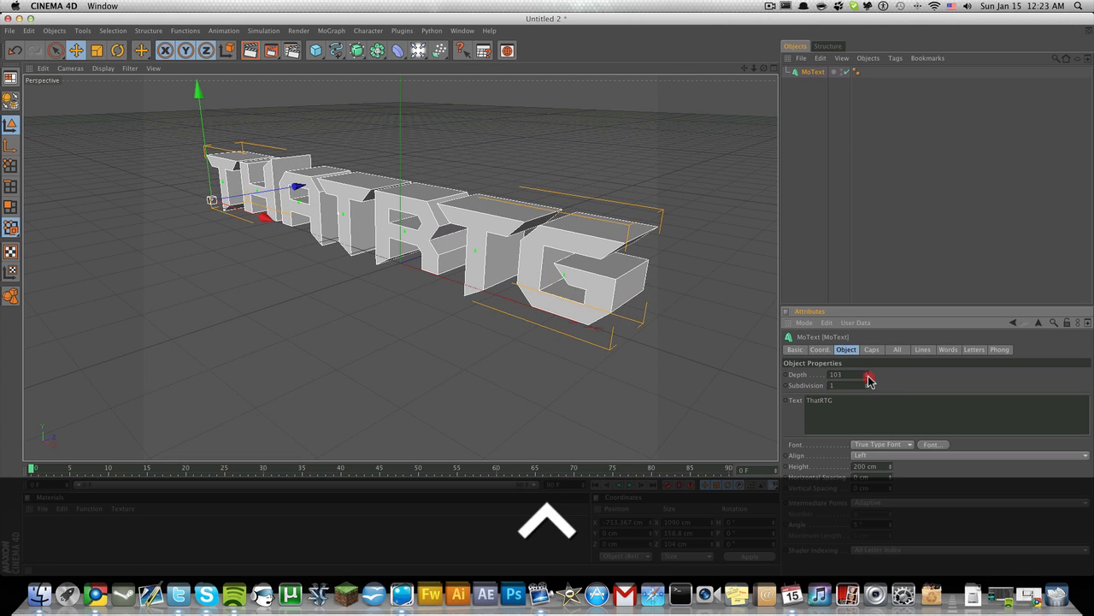
left_click_drag(868, 375, 847, 375)
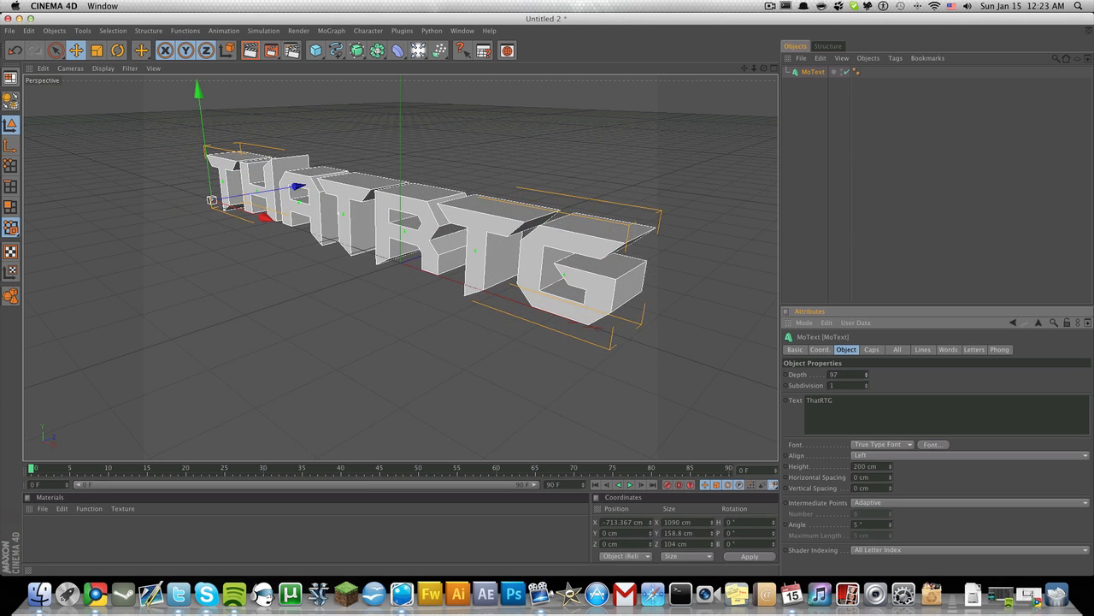
left_click(835, 375)
type("100")
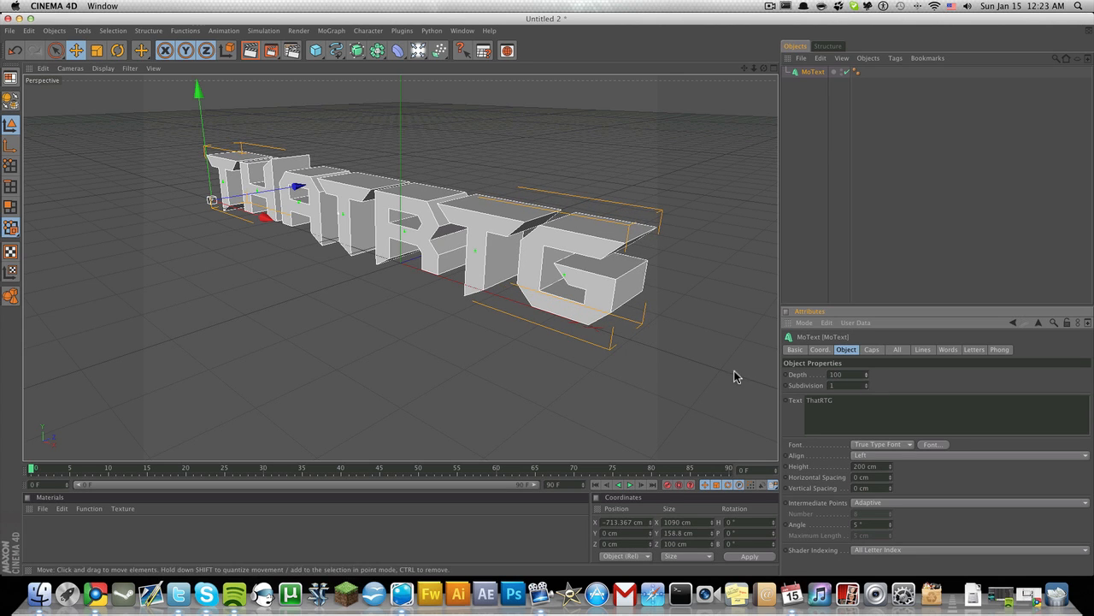
mouse_move(766, 72)
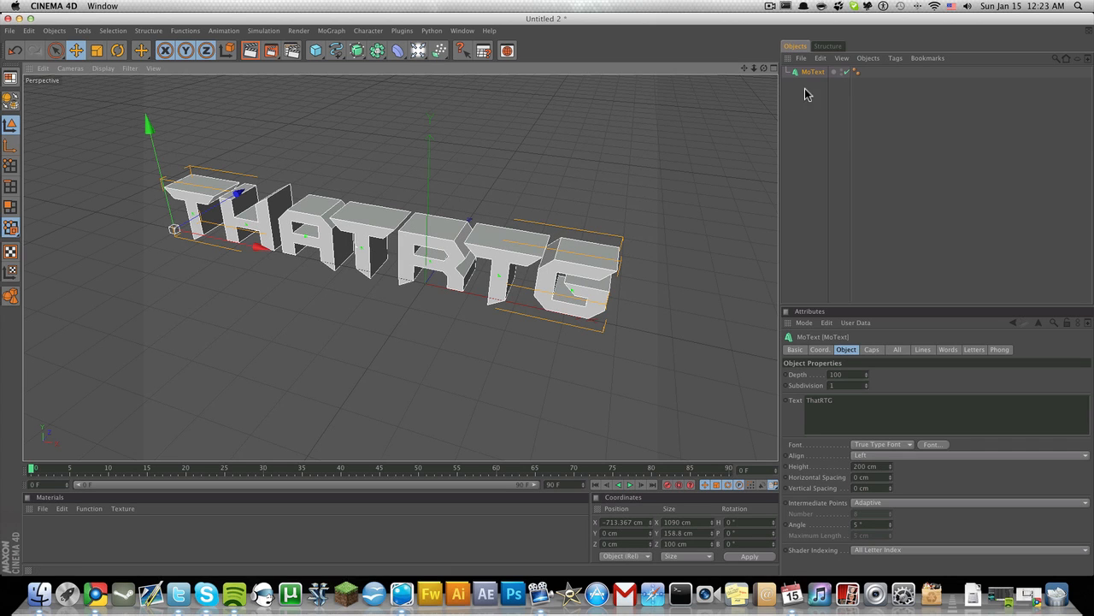
- Copy and paste the MoText to duplicate it, giving the copy a Depth of 80
left_click(812, 72)
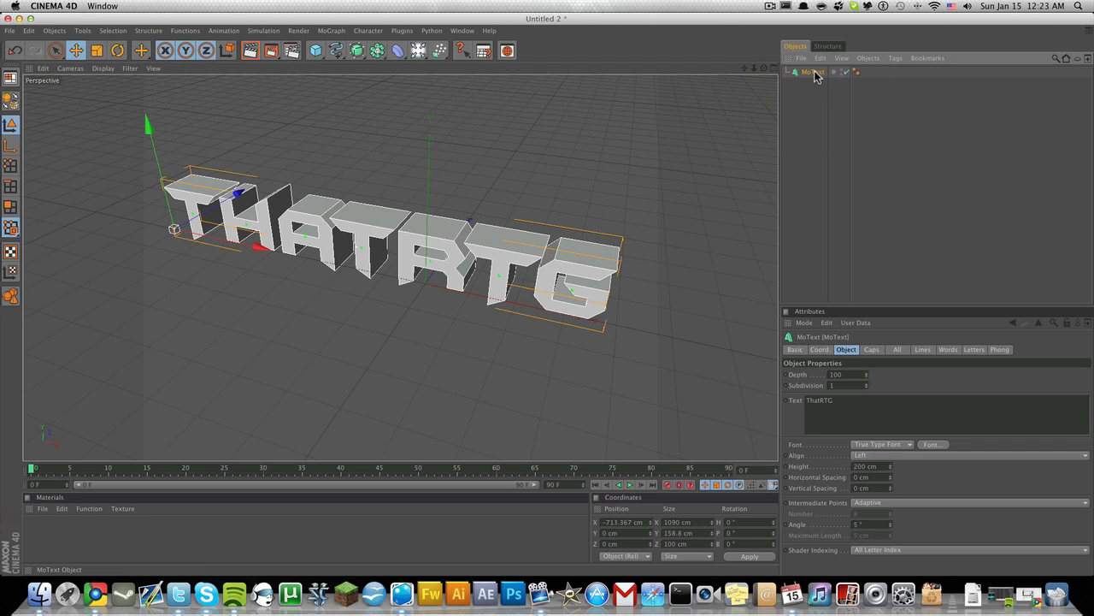
key("cmd")
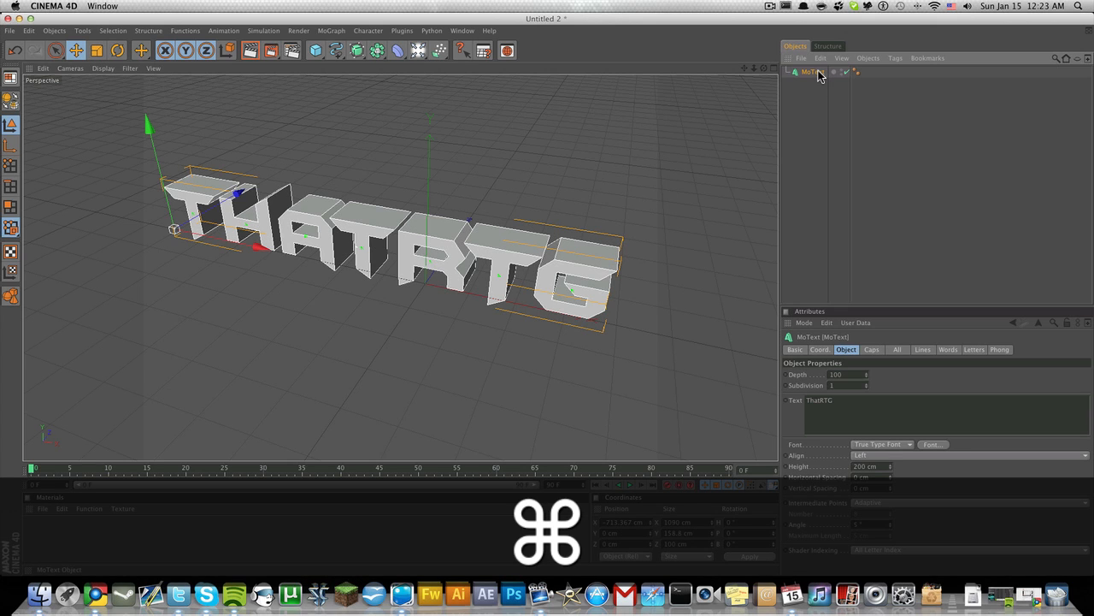
key("cmd+c")
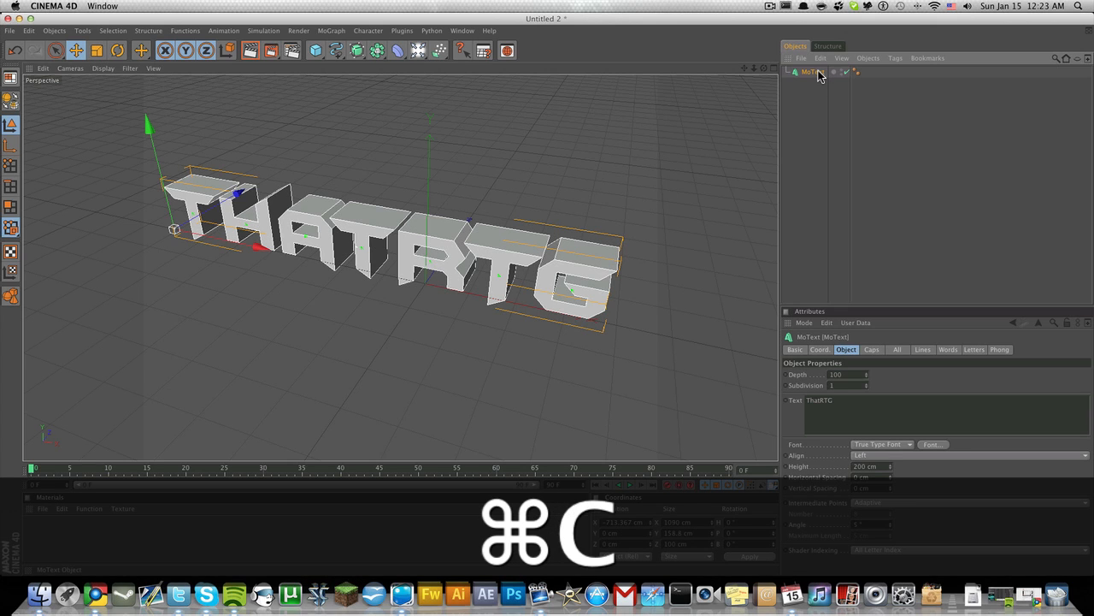
key("cmd+v")
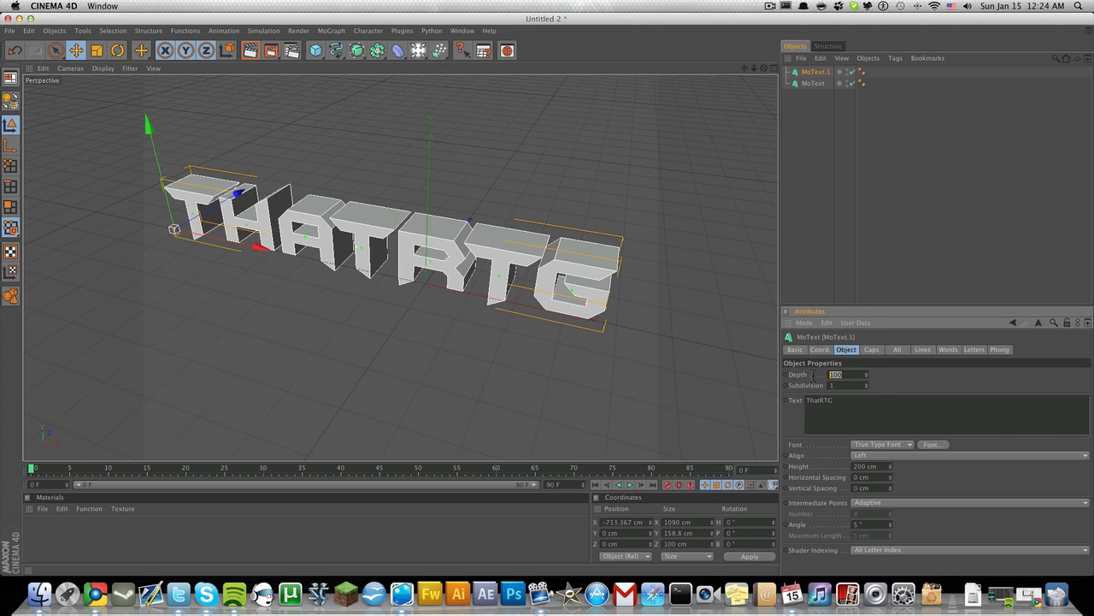
type("80")
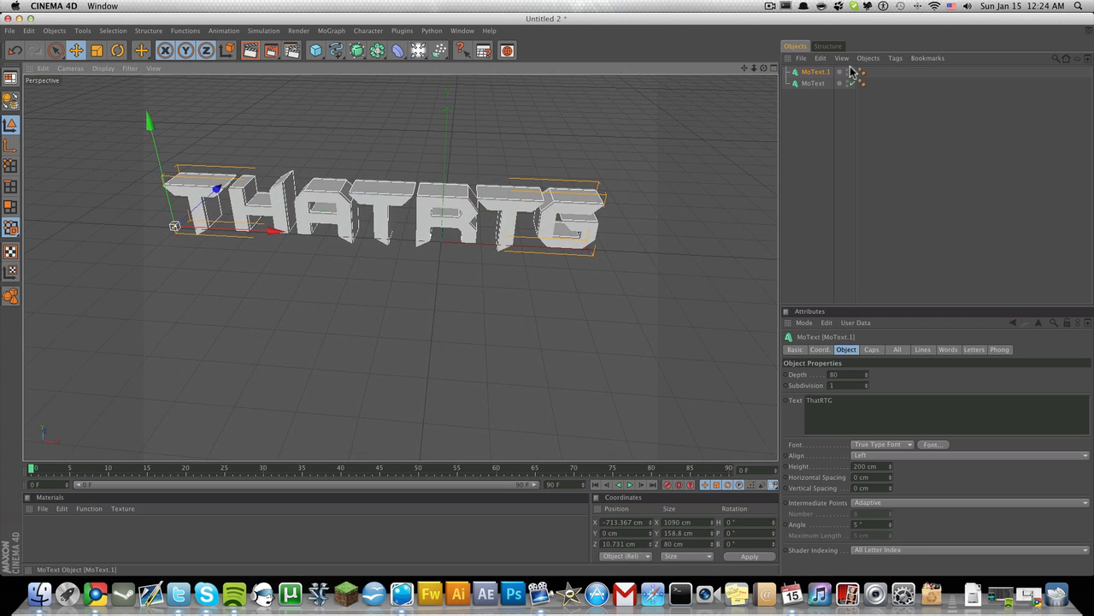
- Set the MoText caps to Fillet Cap so the letter edges are rounded
left_click(814, 72)
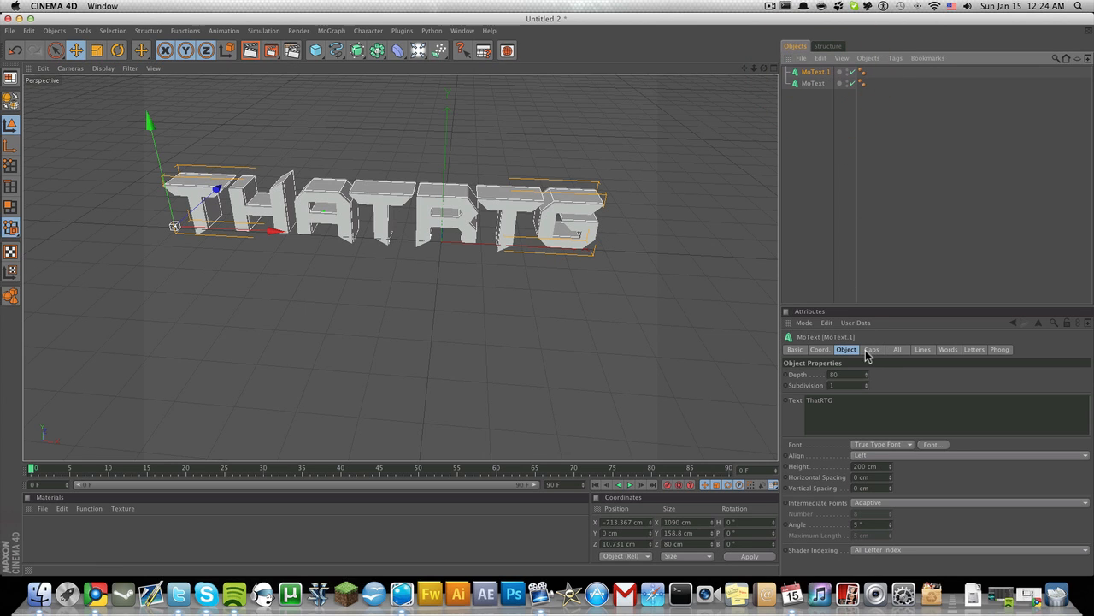
left_click(872, 349)
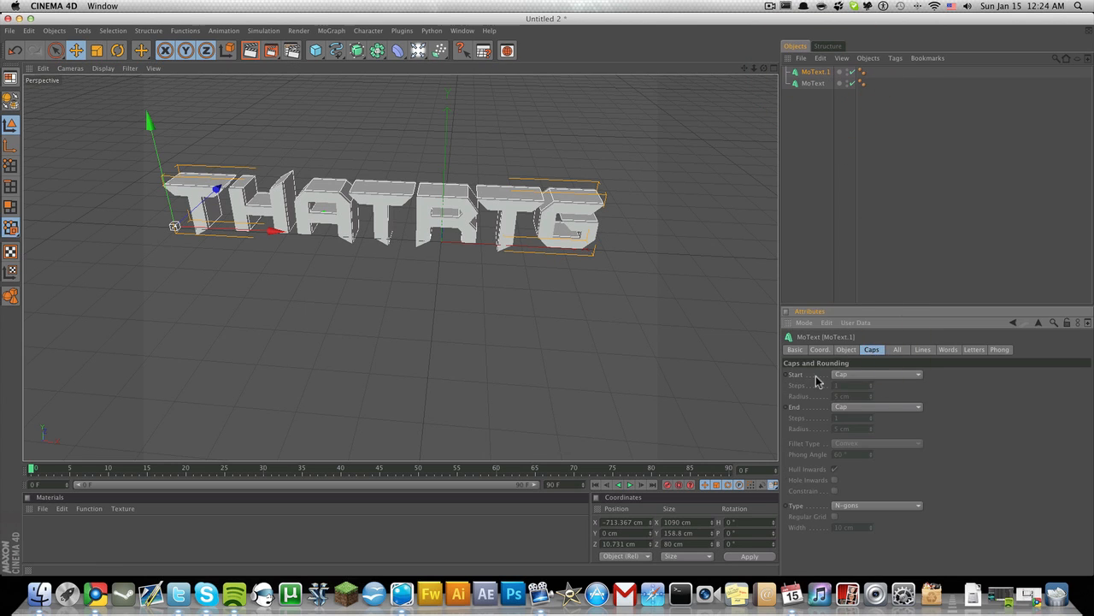
left_click(876, 374)
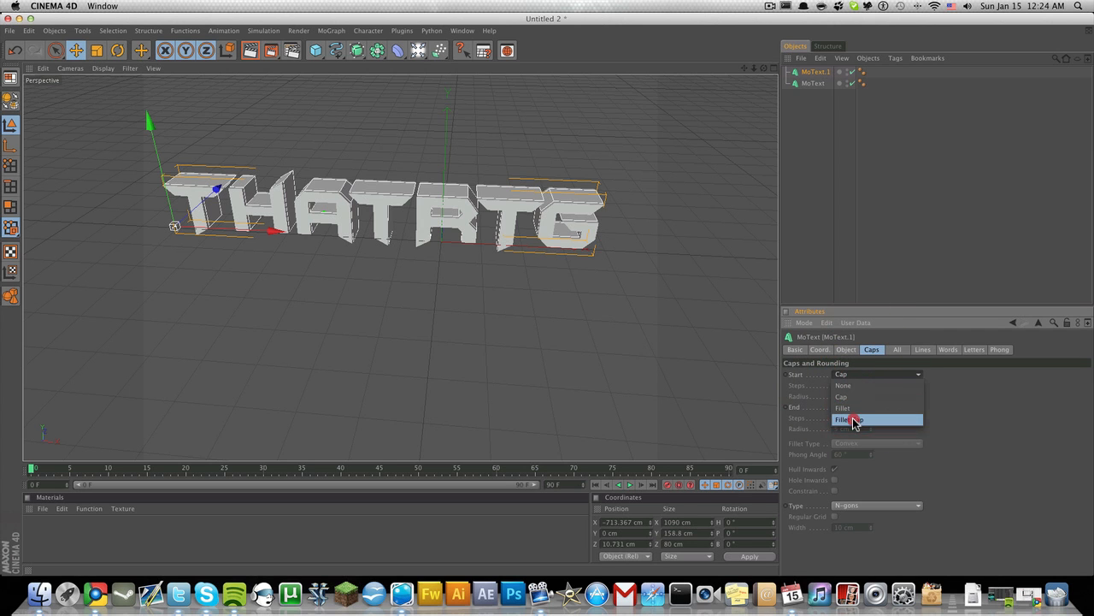
left_click(852, 418)
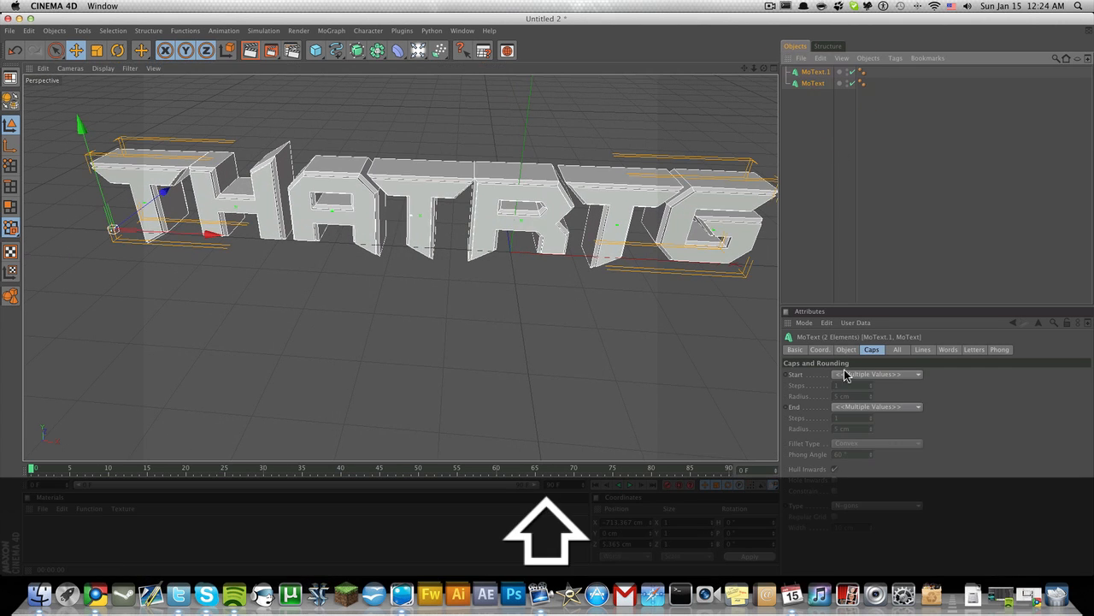
left_click(844, 349)
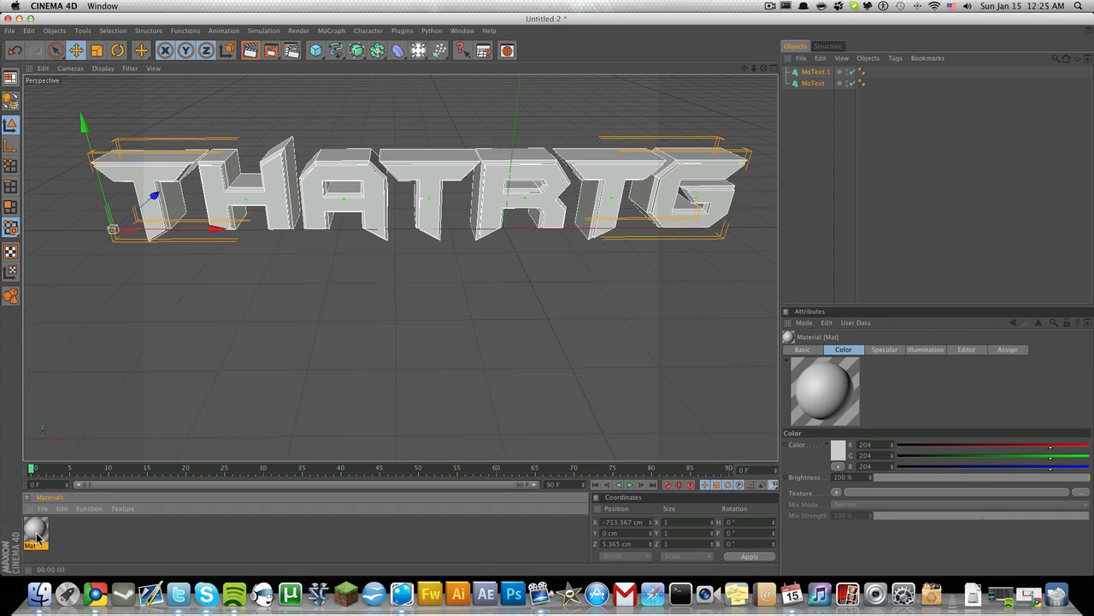
- Give the new material a blue colour in the Material Editor
double_click(36, 530)
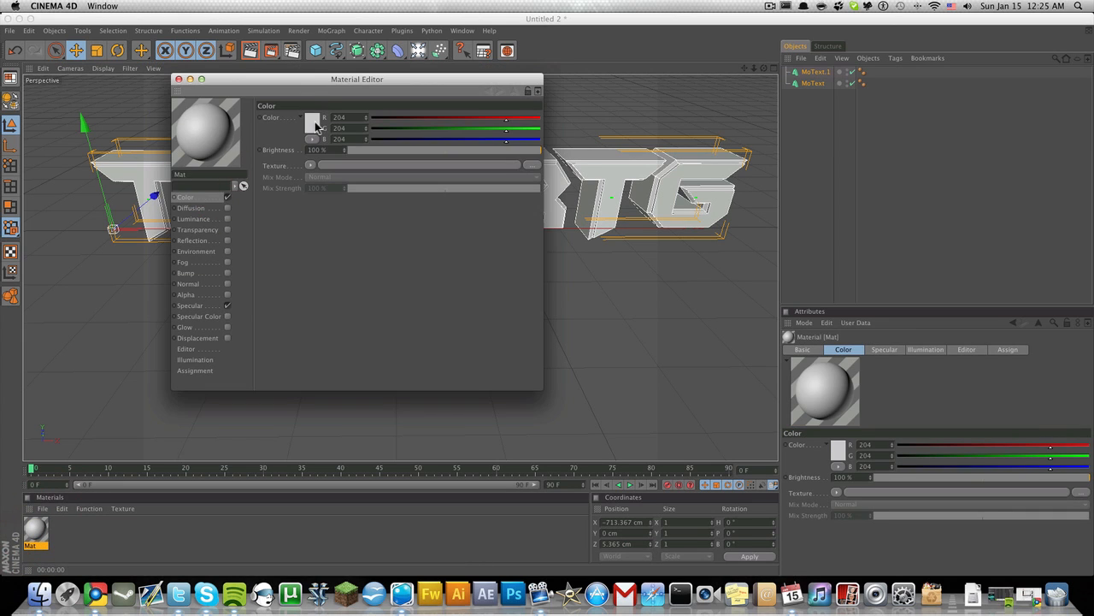
left_click(313, 128)
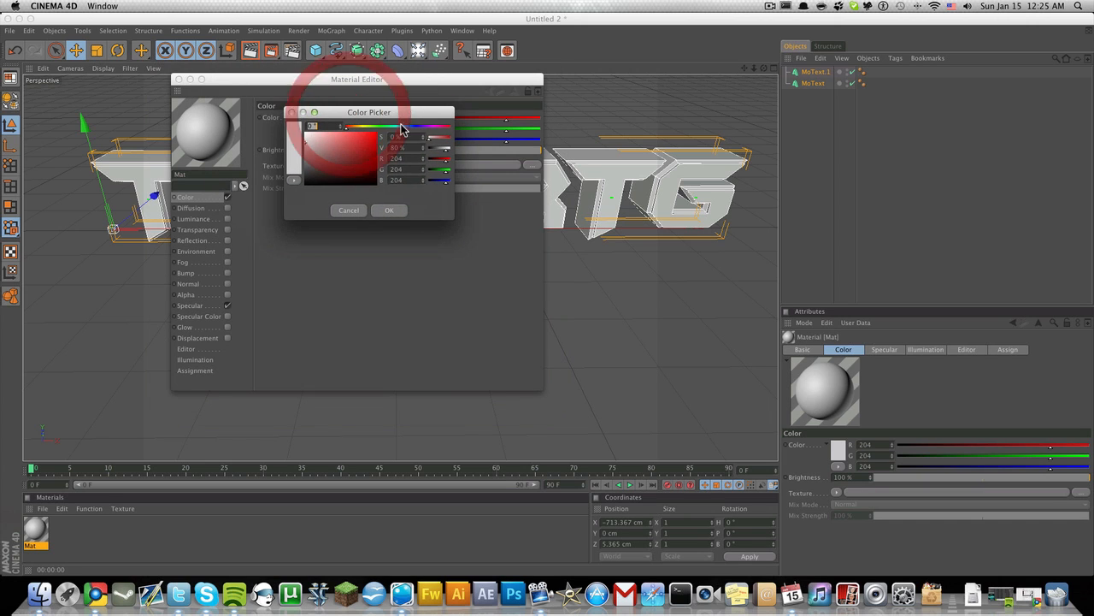
left_click(419, 126)
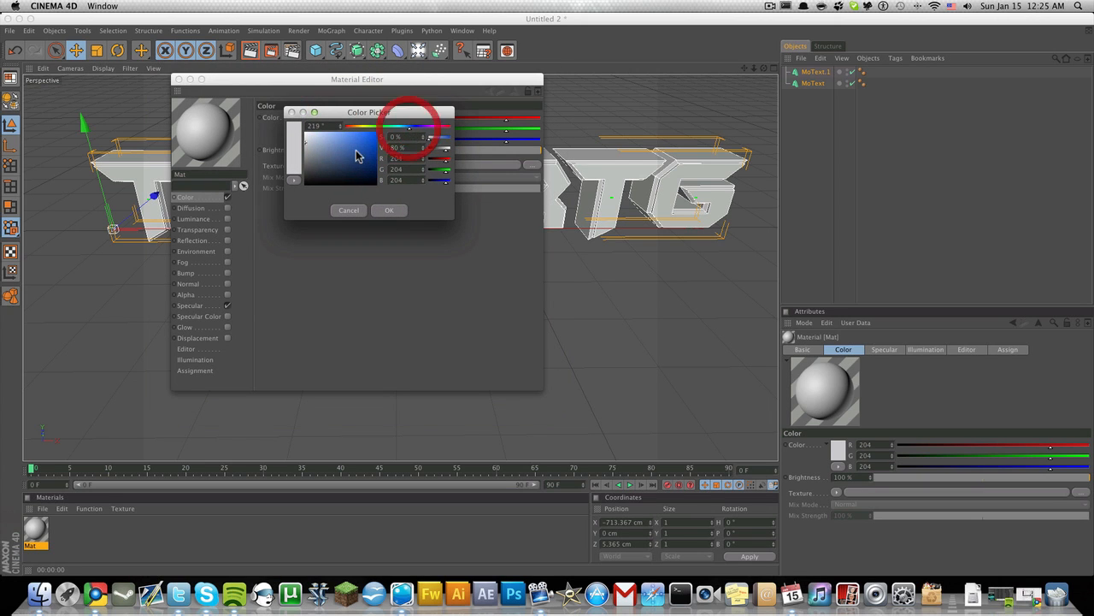
left_click(388, 209)
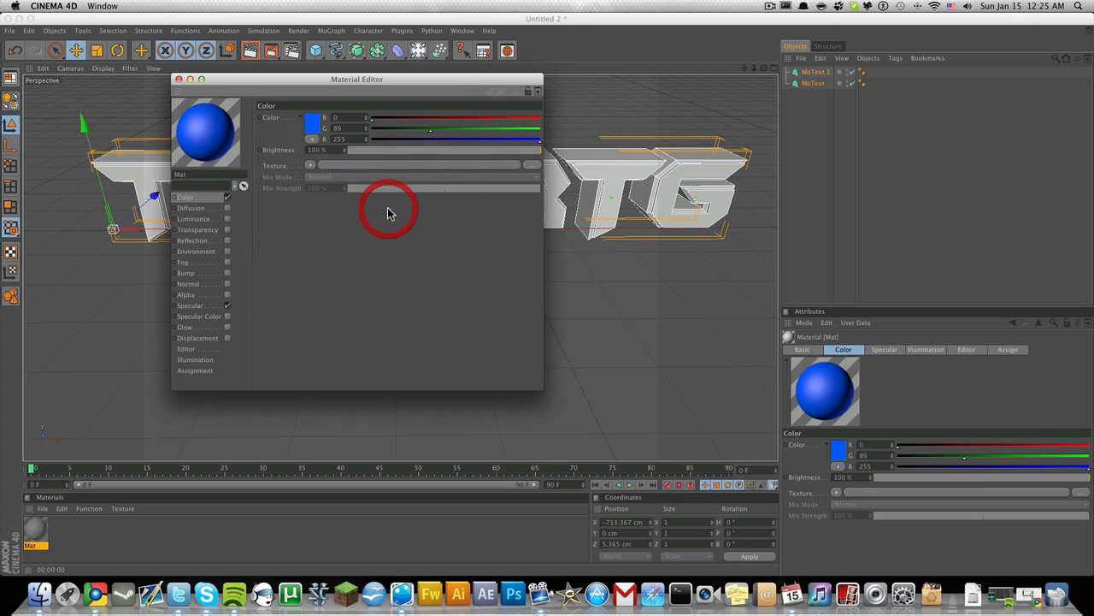
left_click_drag(358, 79, 499, 161)
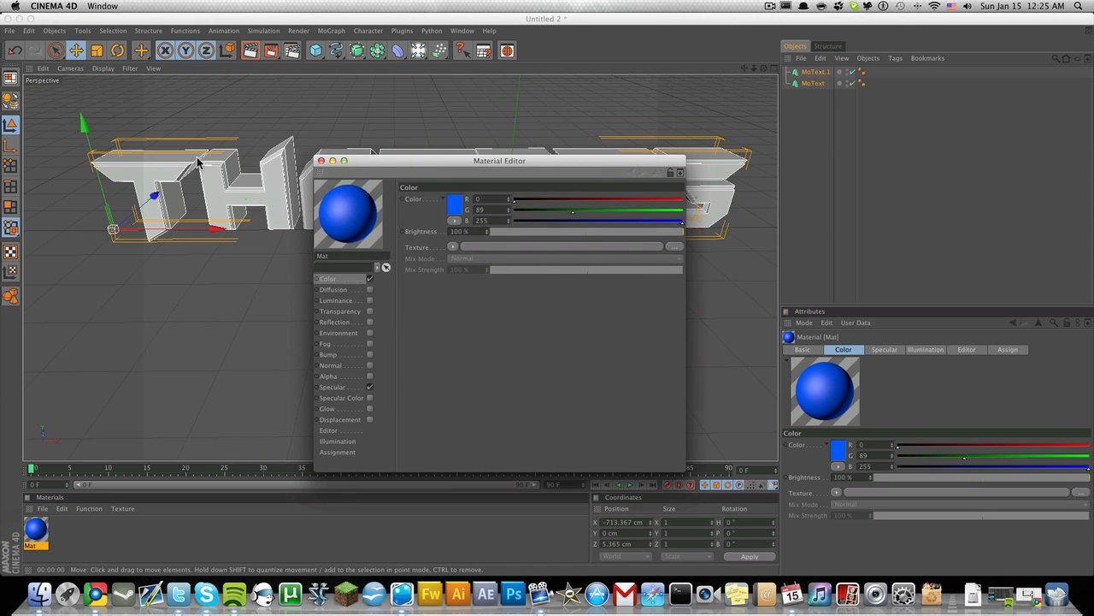
mouse_move(172, 162)
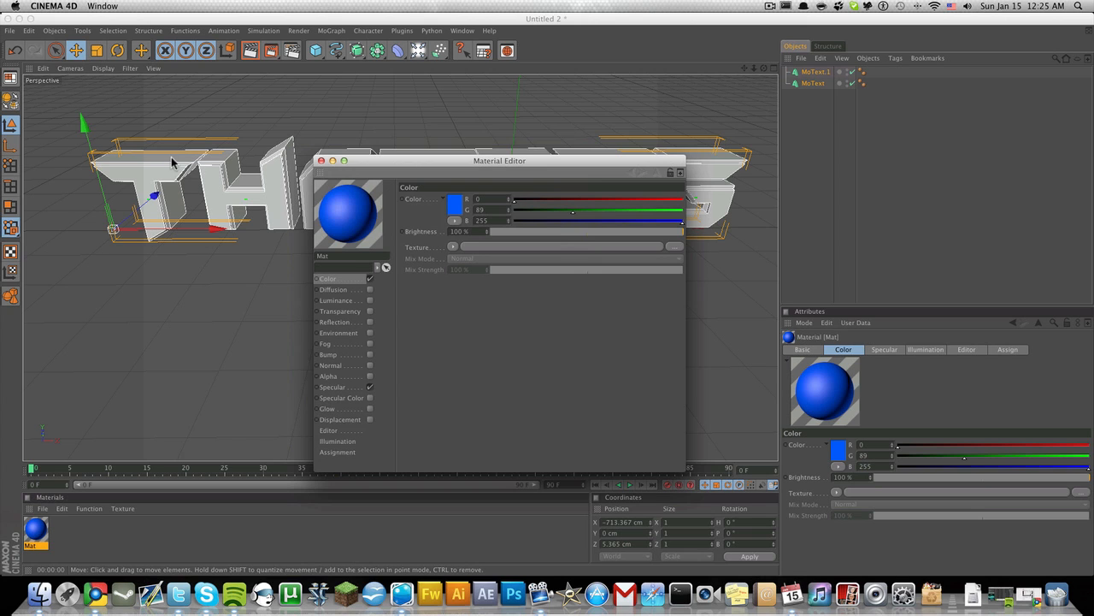
mouse_move(373, 325)
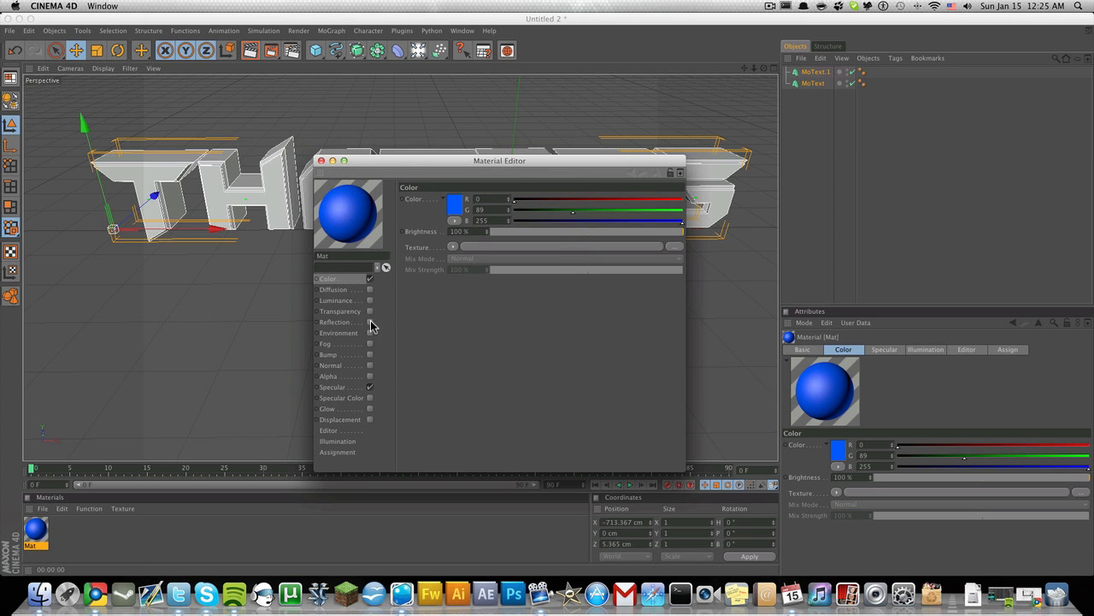
- Enable Reflection with a Fresnel texture, lower its brightness and mix strength, and finish the blue material
left_click(455, 258)
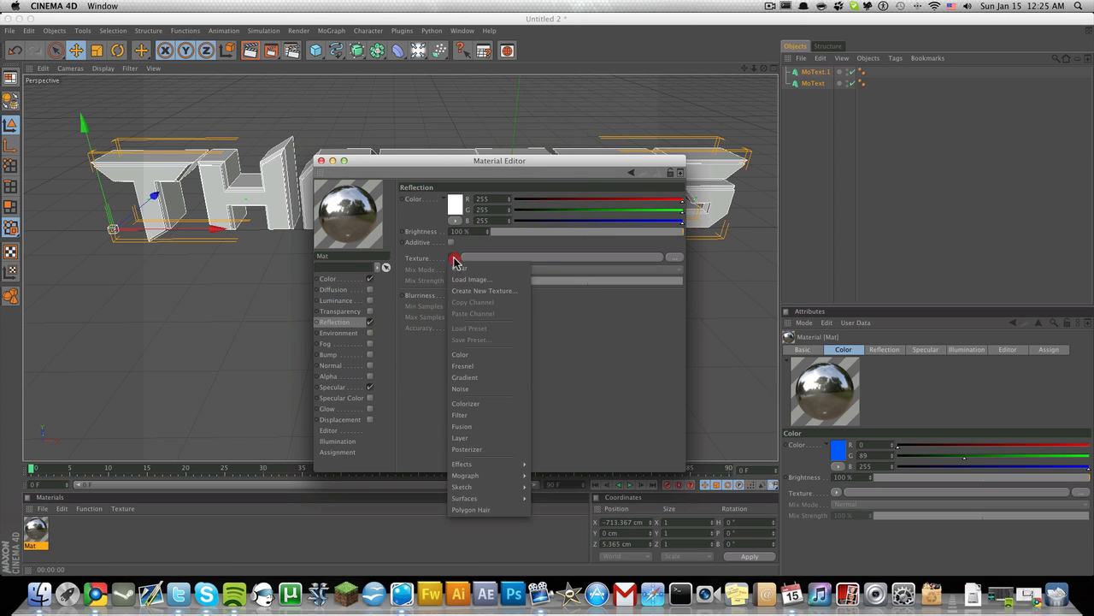
left_click(462, 366)
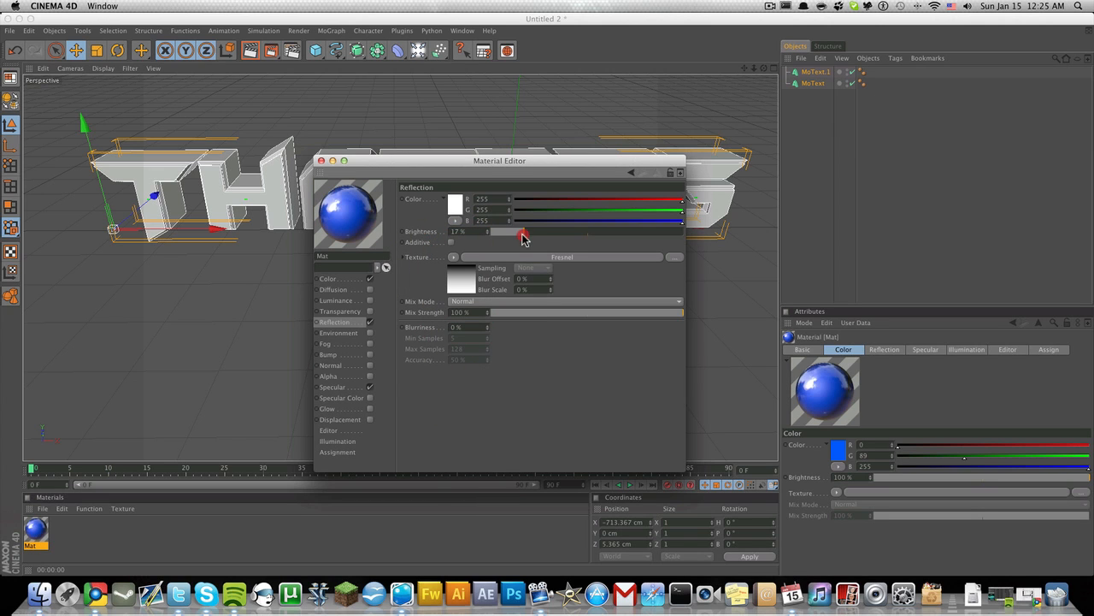
left_click_drag(523, 233, 521, 233)
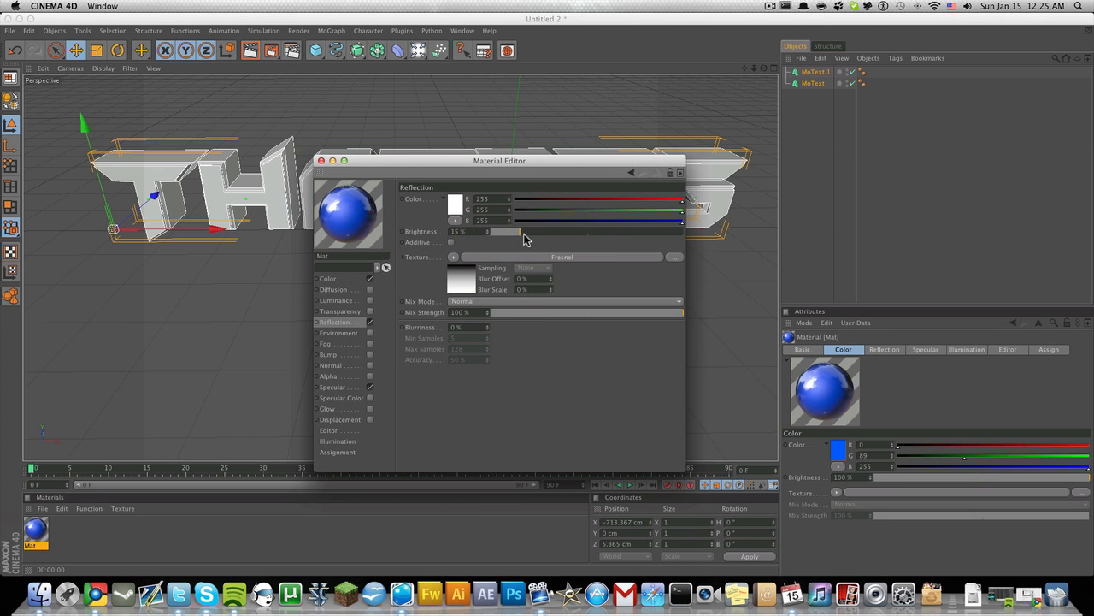
left_click_drag(675, 312, 511, 311)
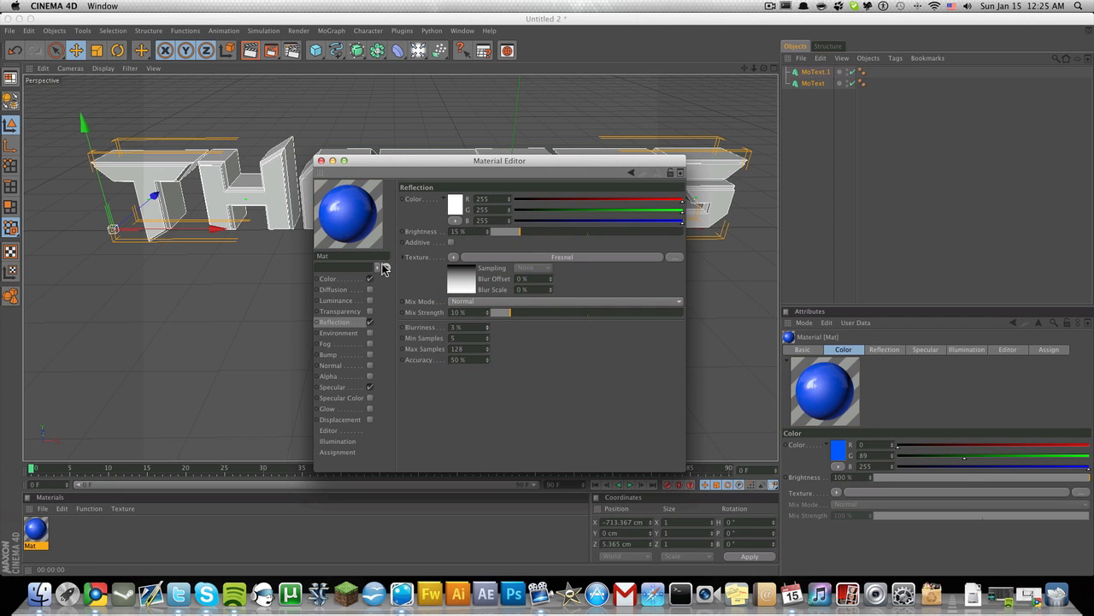
left_click(322, 161)
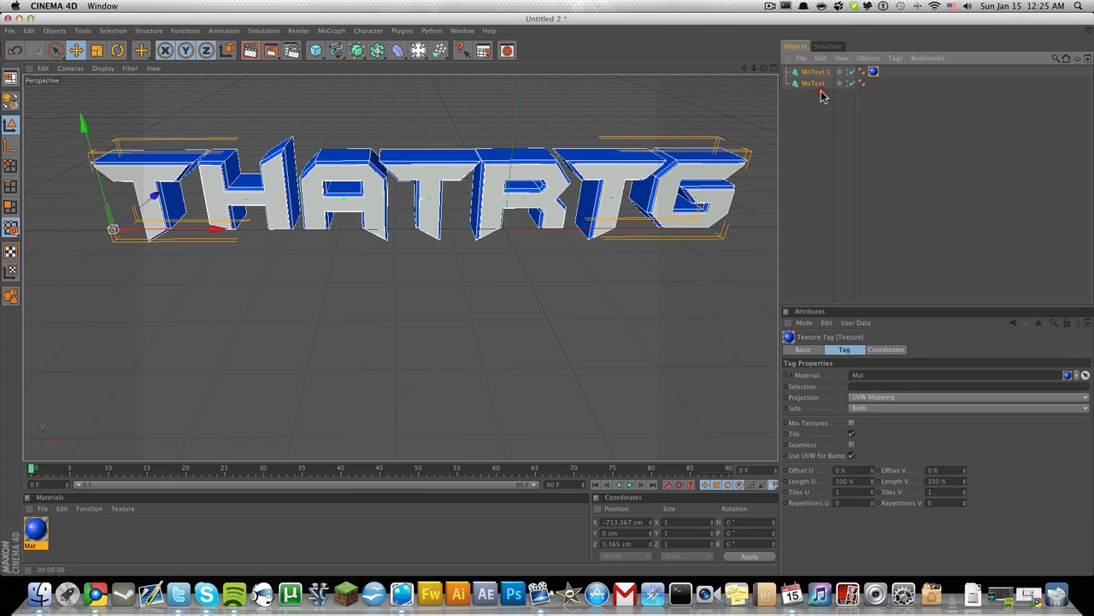
- Create a second material, set its colour and lower its reflection brightness
left_click(814, 72)
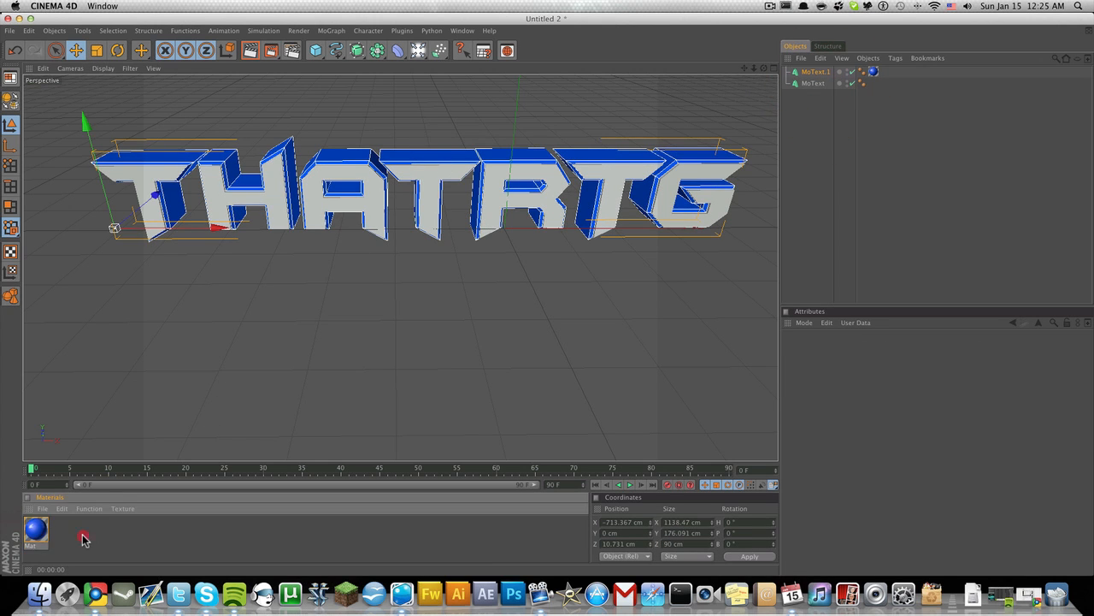
double_click(36, 532)
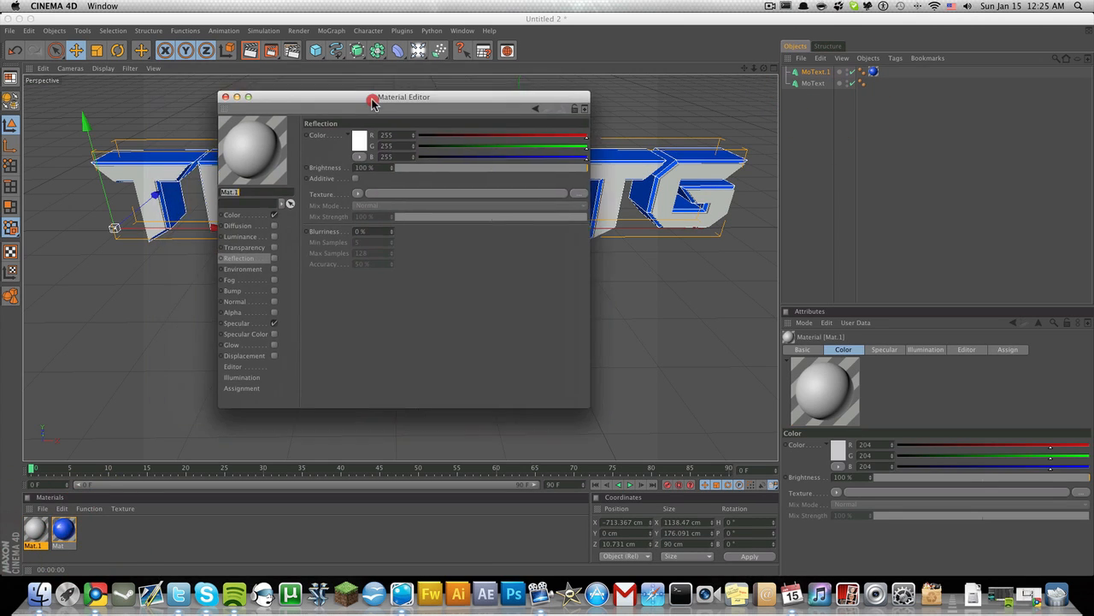
left_click(359, 140)
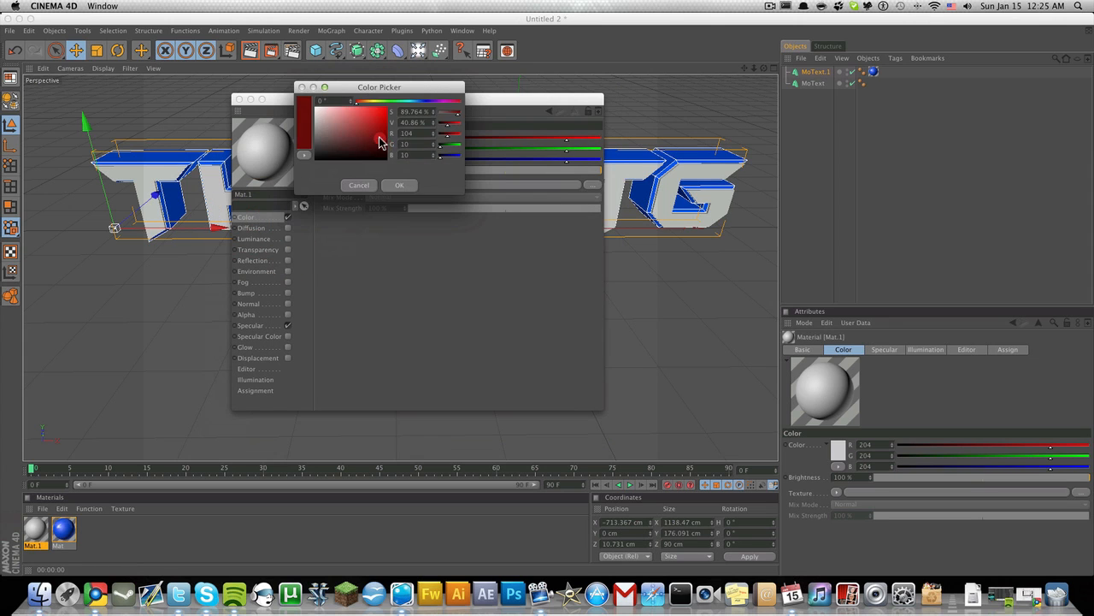
left_click(315, 113)
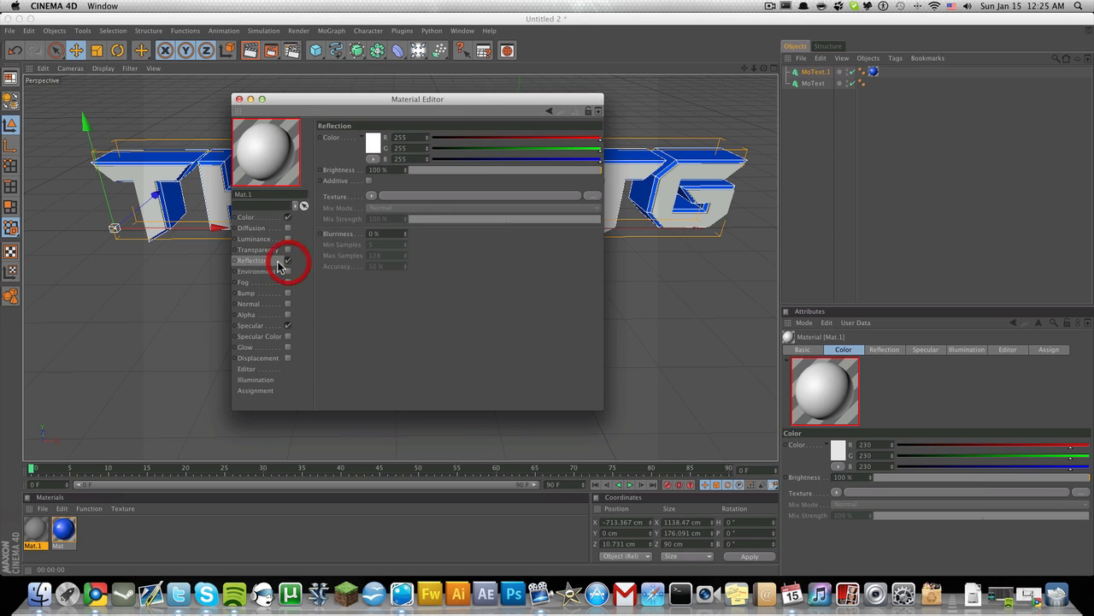
left_click_drag(599, 170, 429, 169)
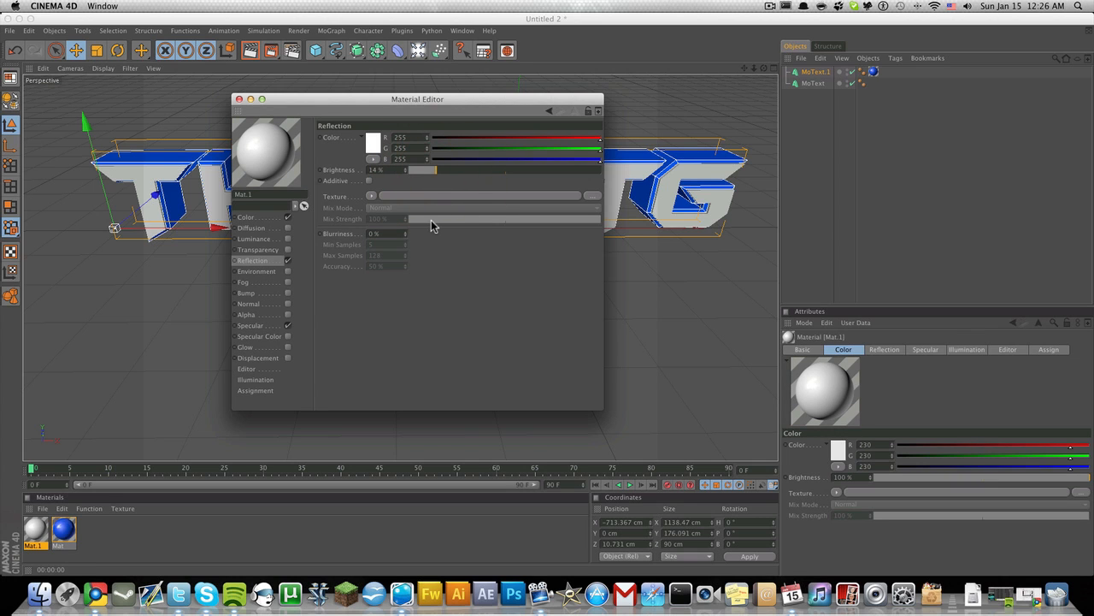
- Load a Fresnel shader as its reflection texture, reduce the mix strength, and close the editor
left_click(371, 196)
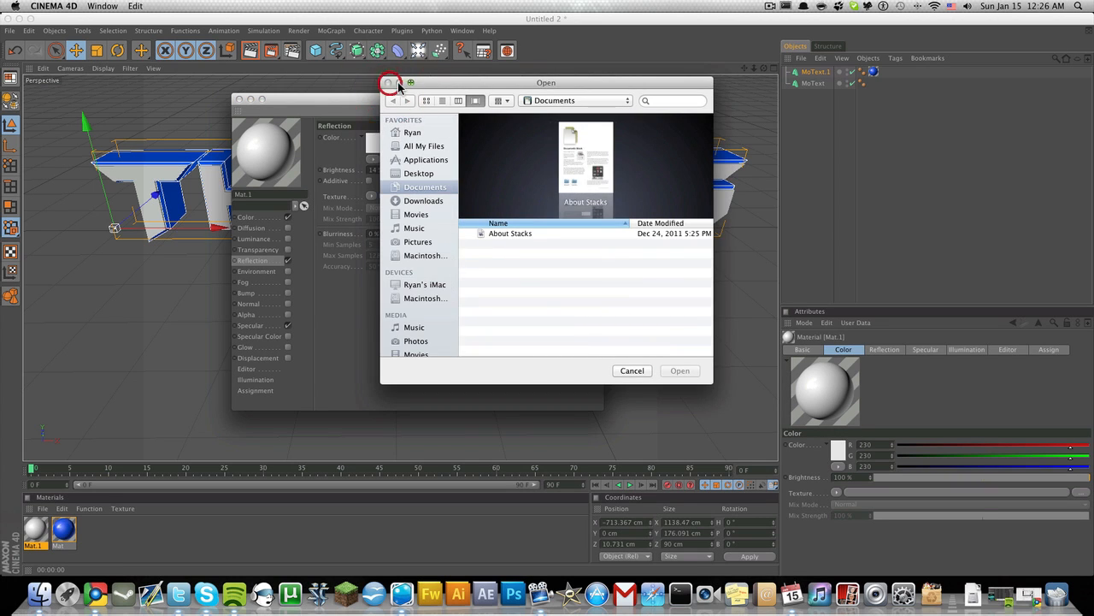
left_click(632, 370)
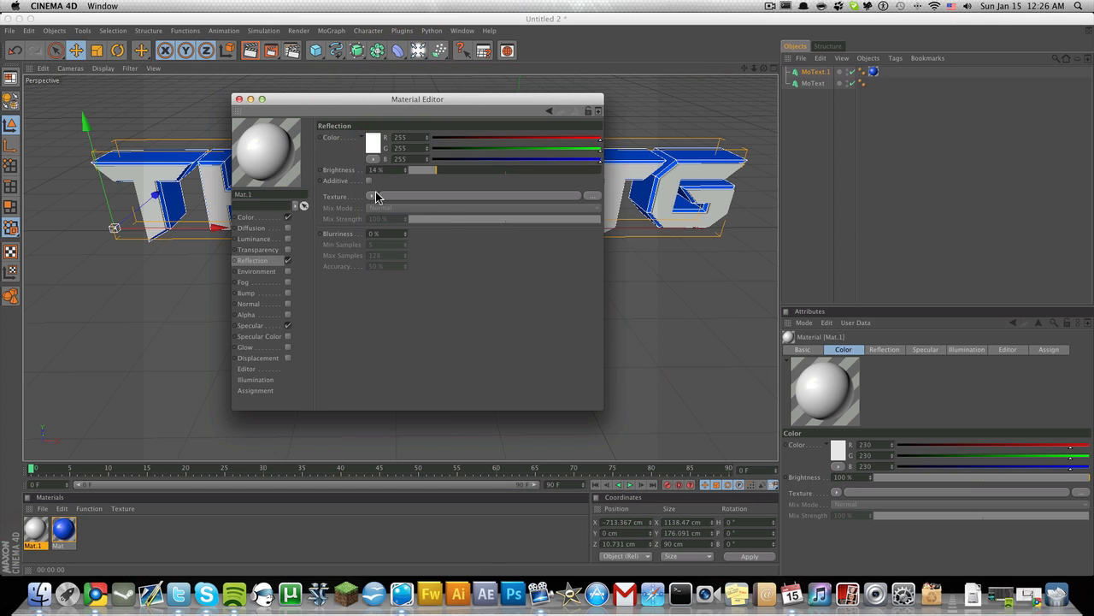
left_click(372, 195)
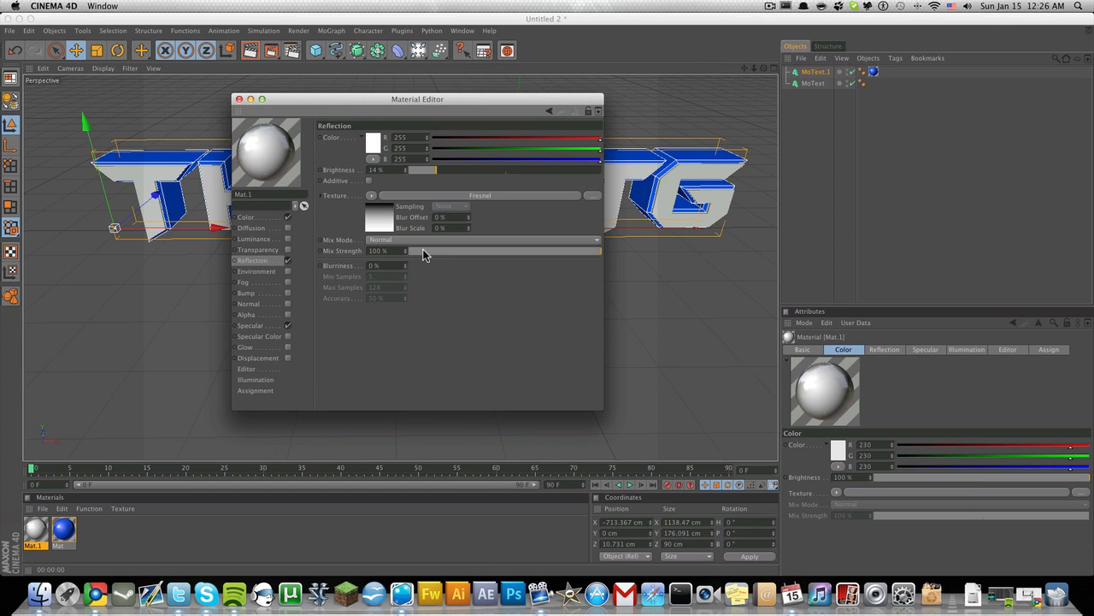
left_click_drag(599, 250, 414, 250)
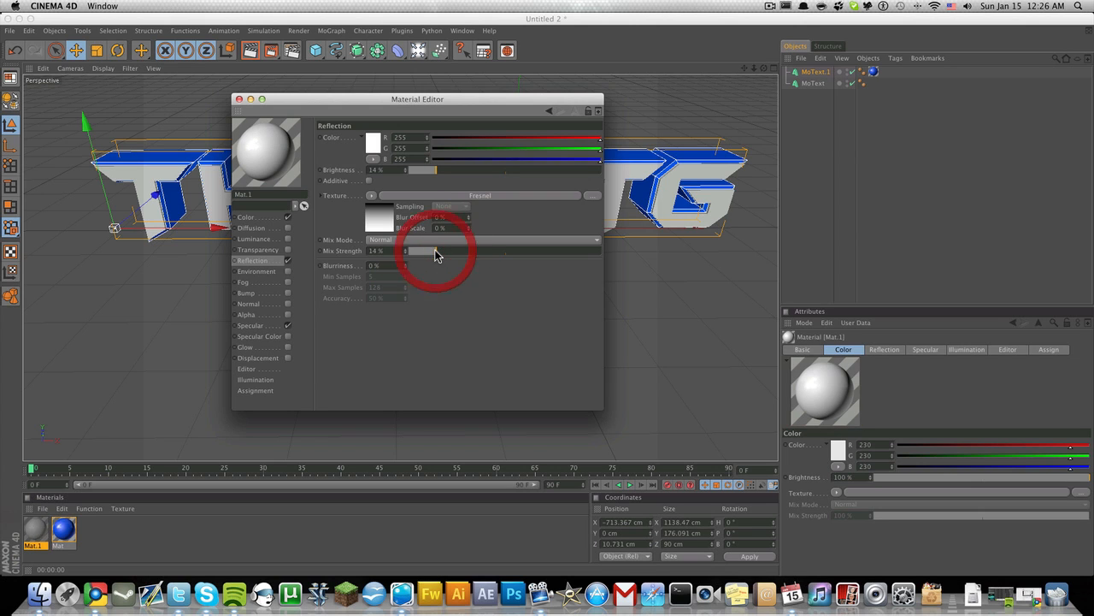
left_click_drag(419, 265, 407, 265)
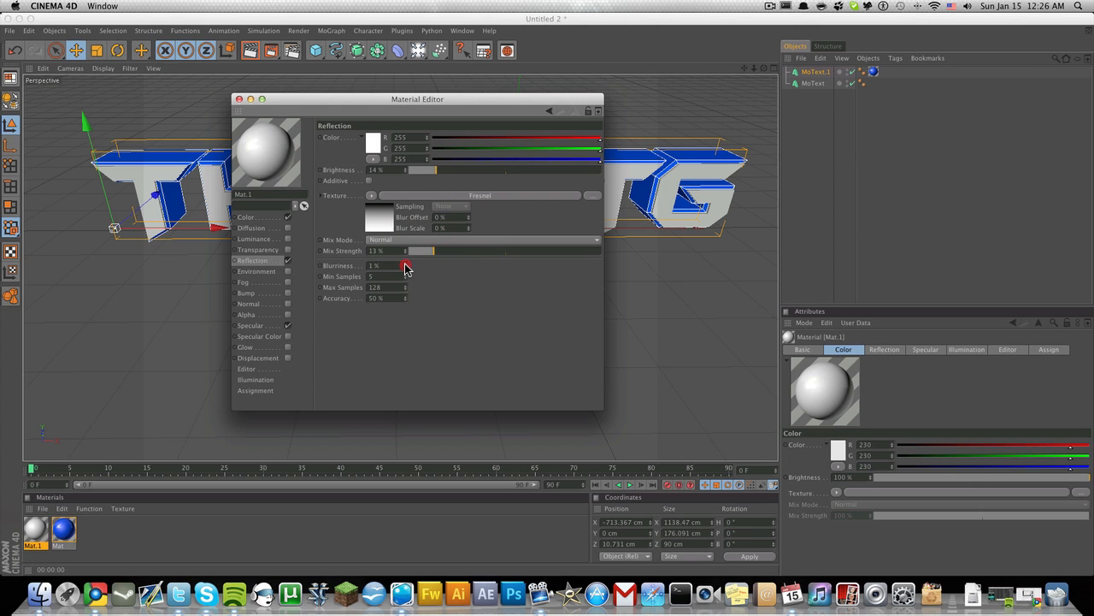
left_click(240, 100)
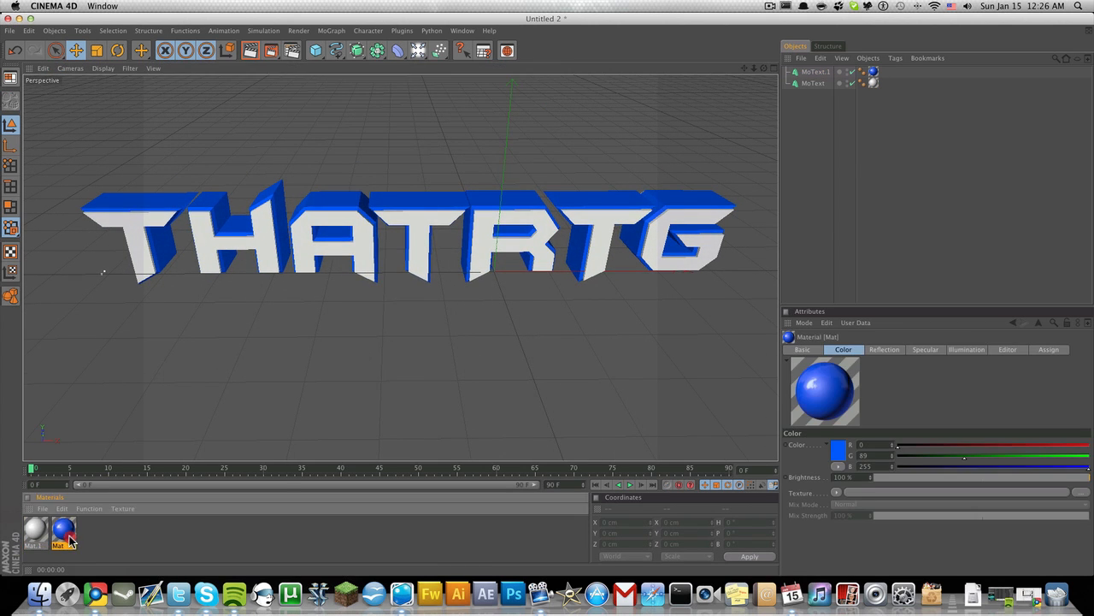
double_click(65, 532)
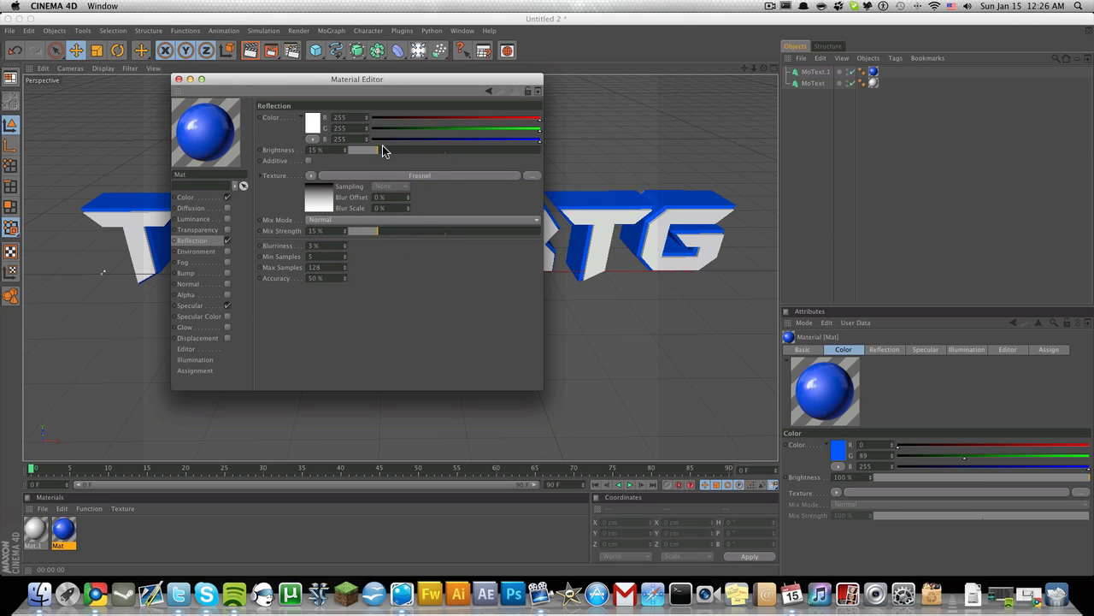
left_click_drag(363, 150, 390, 151)
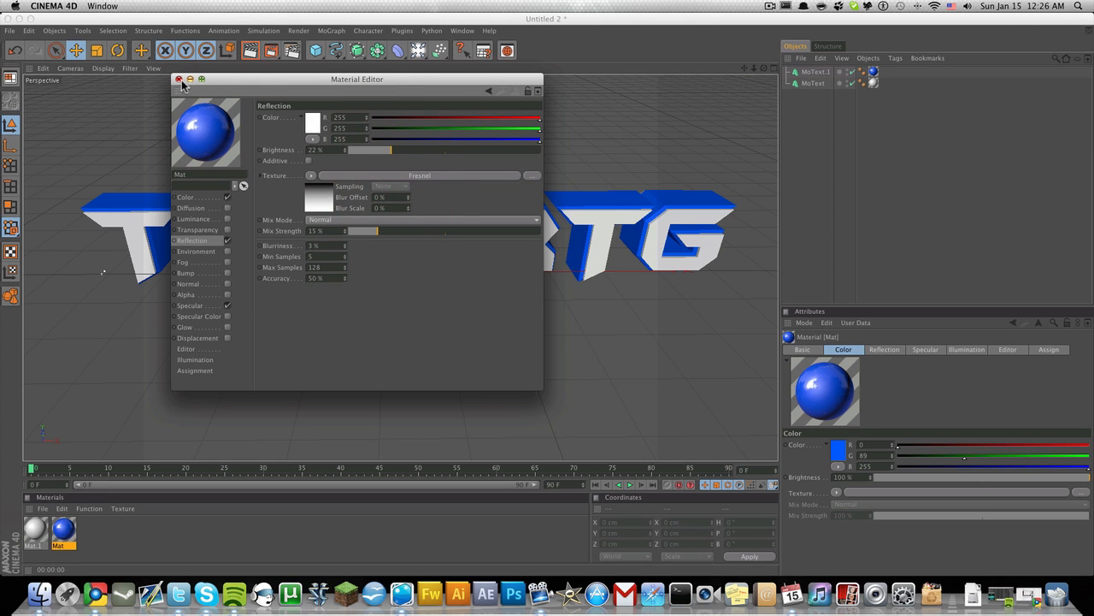
left_click(180, 79)
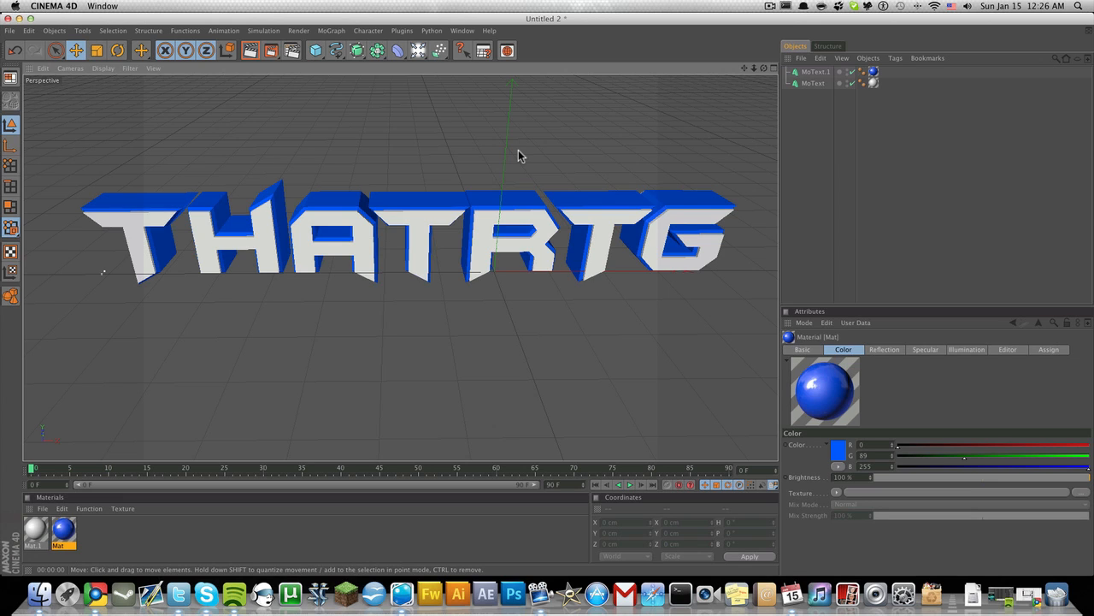
mouse_move(540, 154)
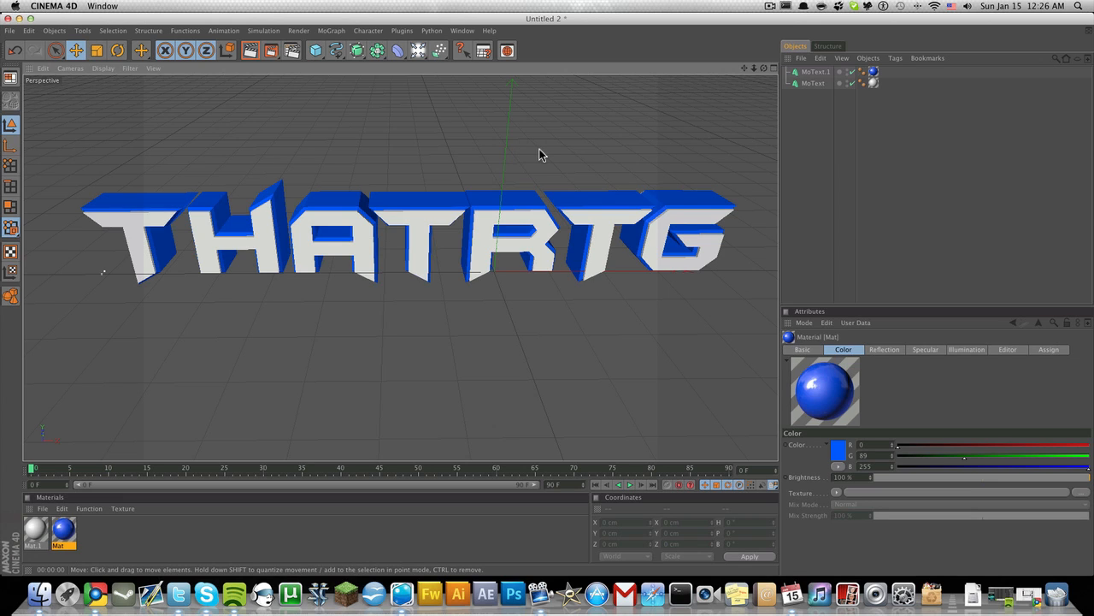
mouse_move(509, 159)
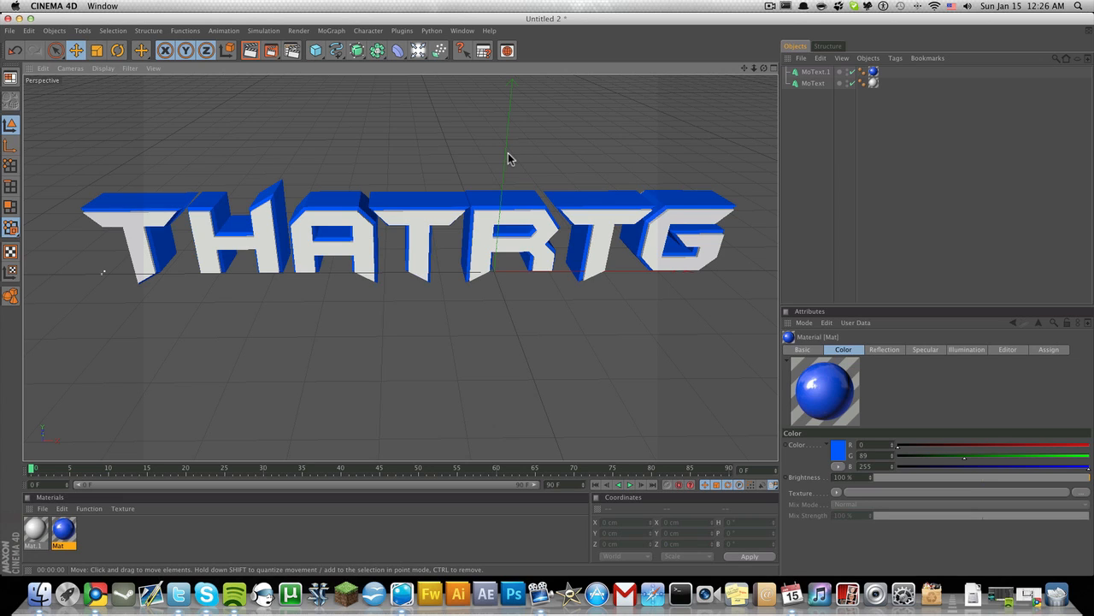
mouse_move(763, 149)
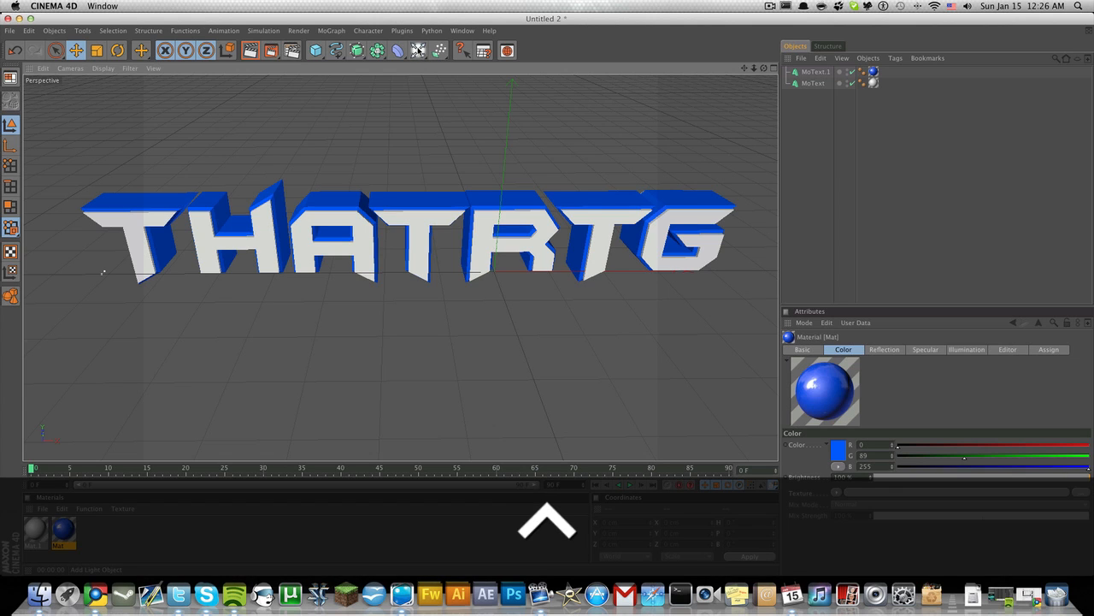
- Add a Floor object beneath the THATRTG text
left_click(417, 49)
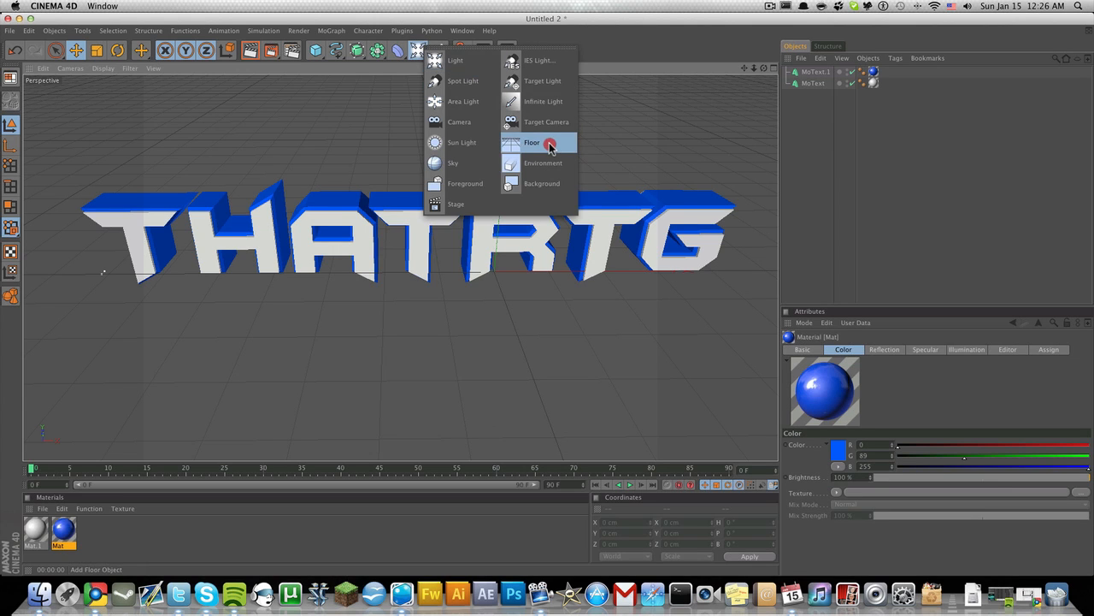
left_click(532, 142)
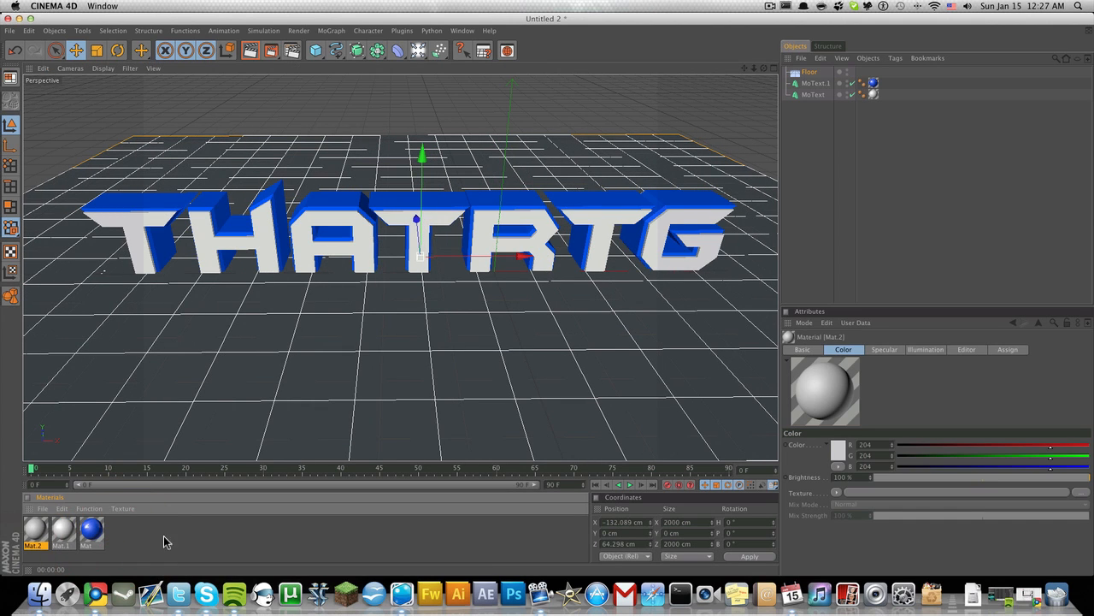
- Set the new floor material's colour to near-black
double_click(35, 532)
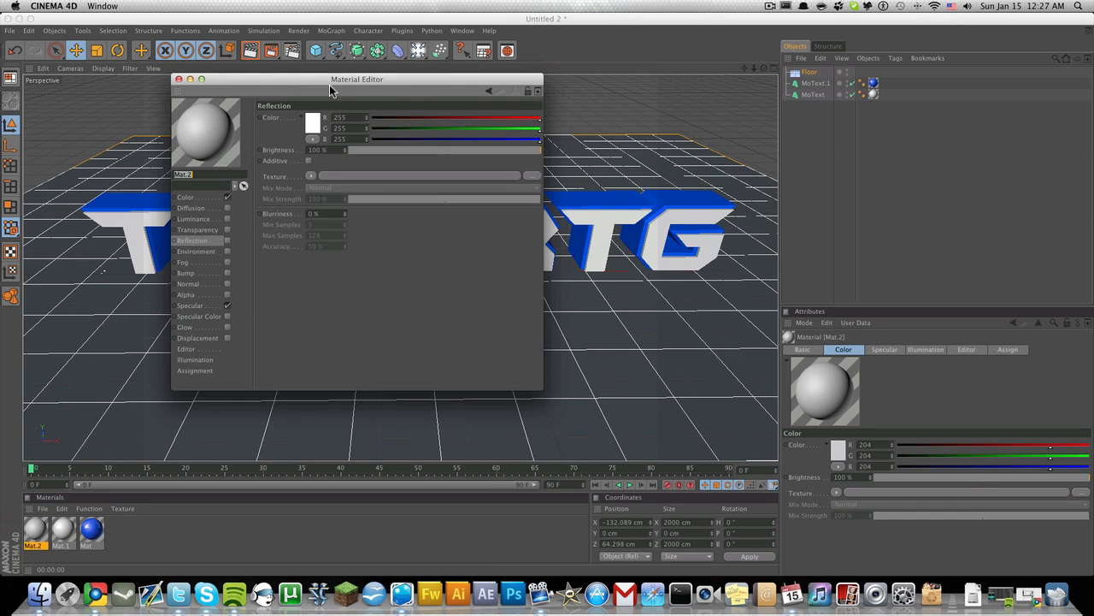
left_click(184, 196)
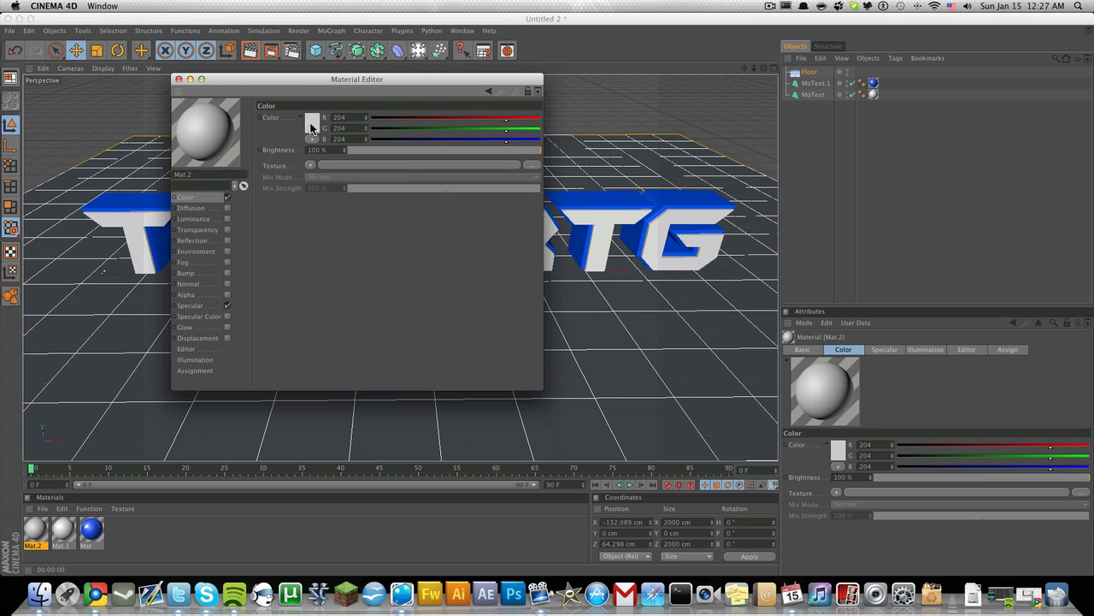
left_click(311, 116)
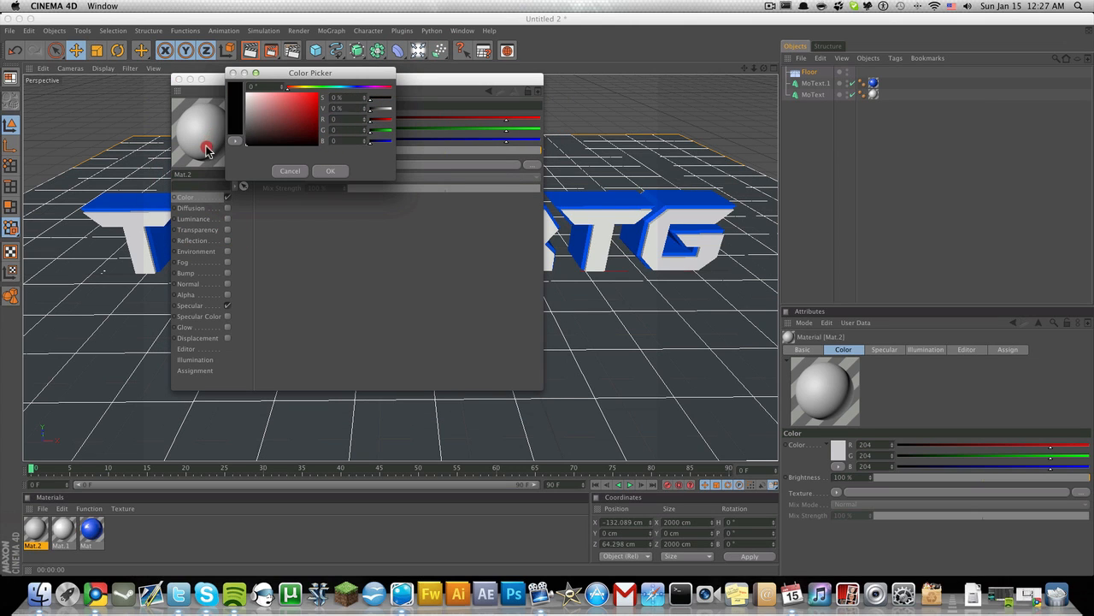
left_click(205, 151)
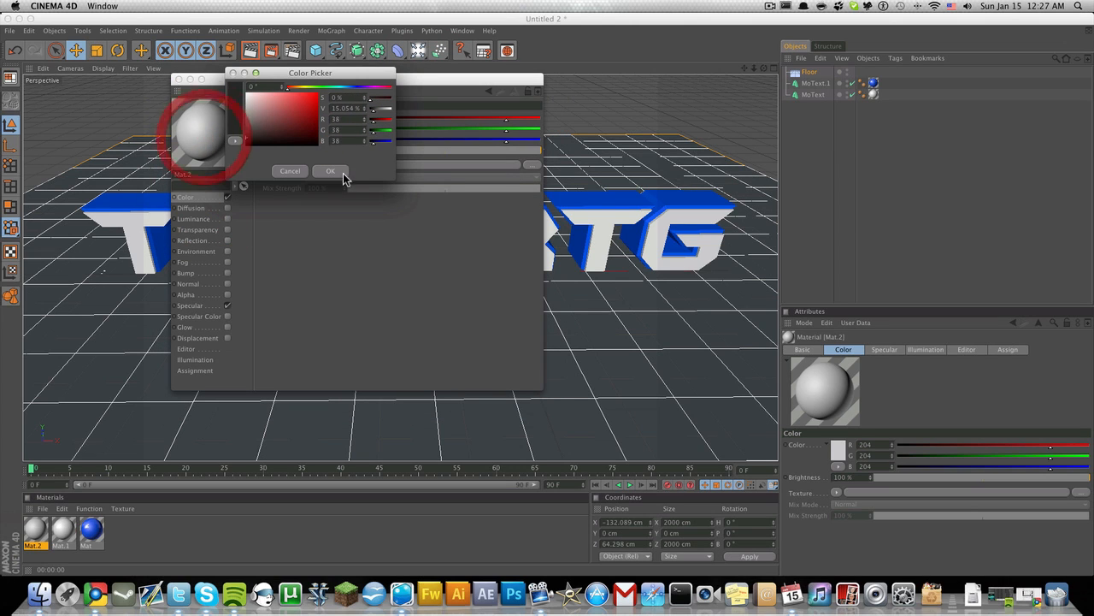
left_click(331, 171)
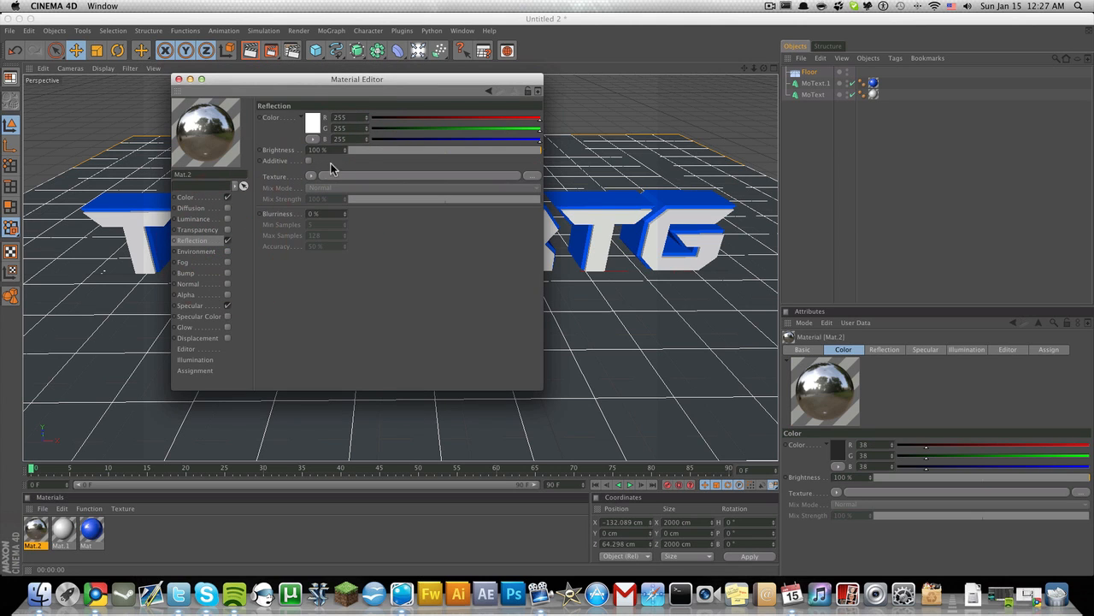
- Give it a Fresnel reflection with lowered mix strength and adjusted brightness, then close the editor
left_click(311, 176)
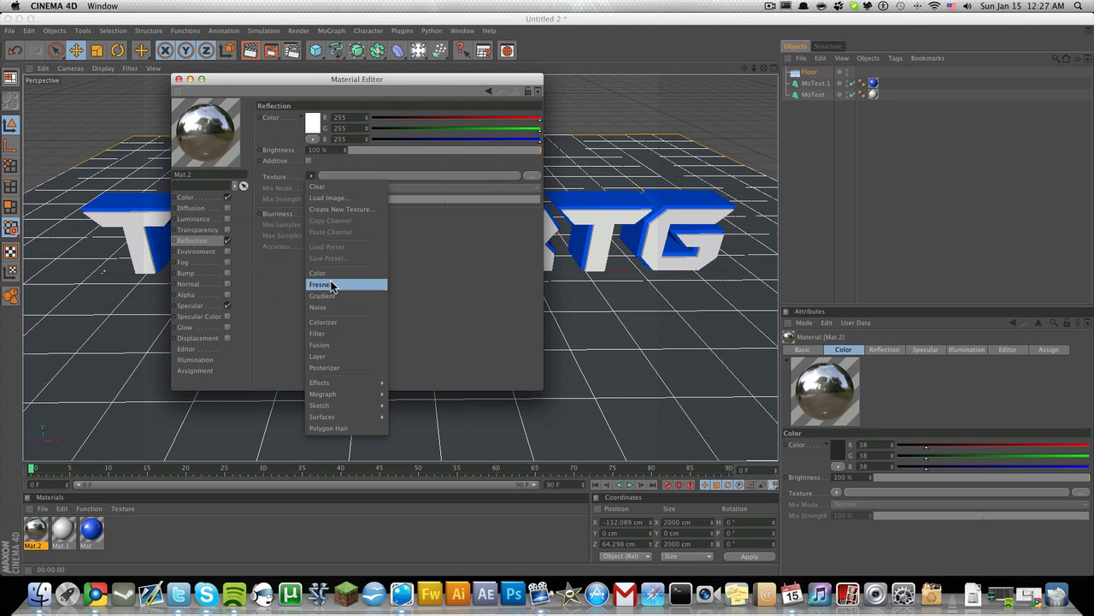
left_click(318, 284)
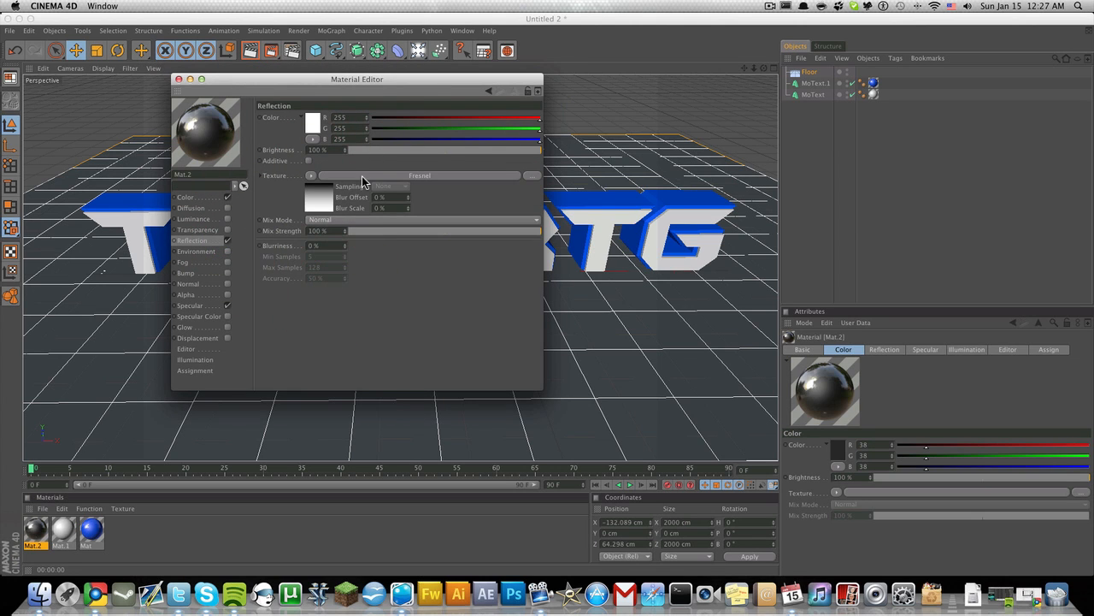
left_click_drag(539, 151, 414, 151)
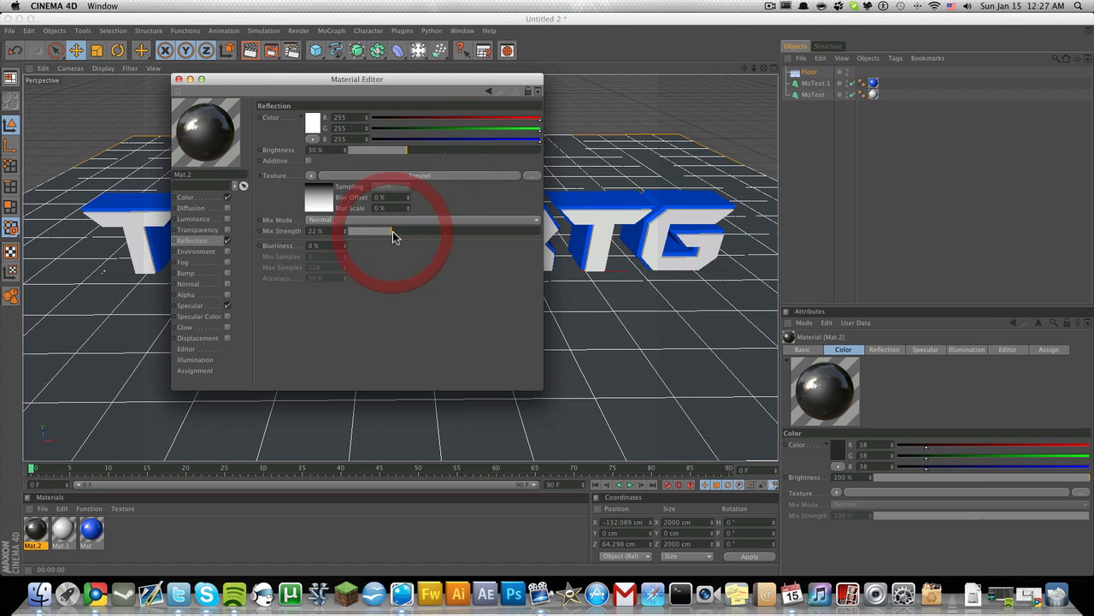
left_click_drag(393, 231, 409, 231)
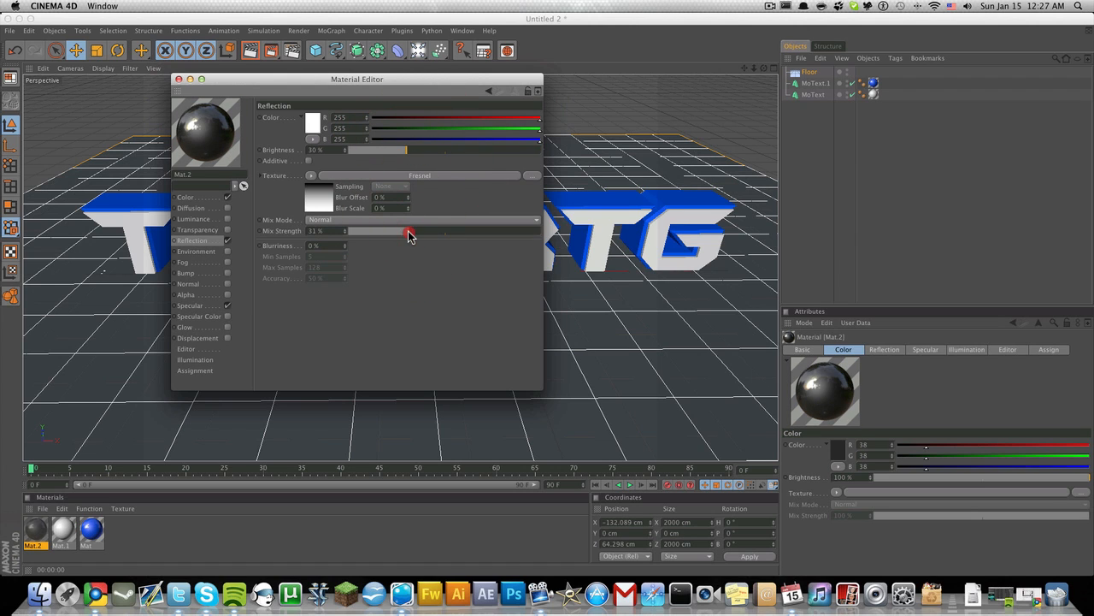
left_click(178, 78)
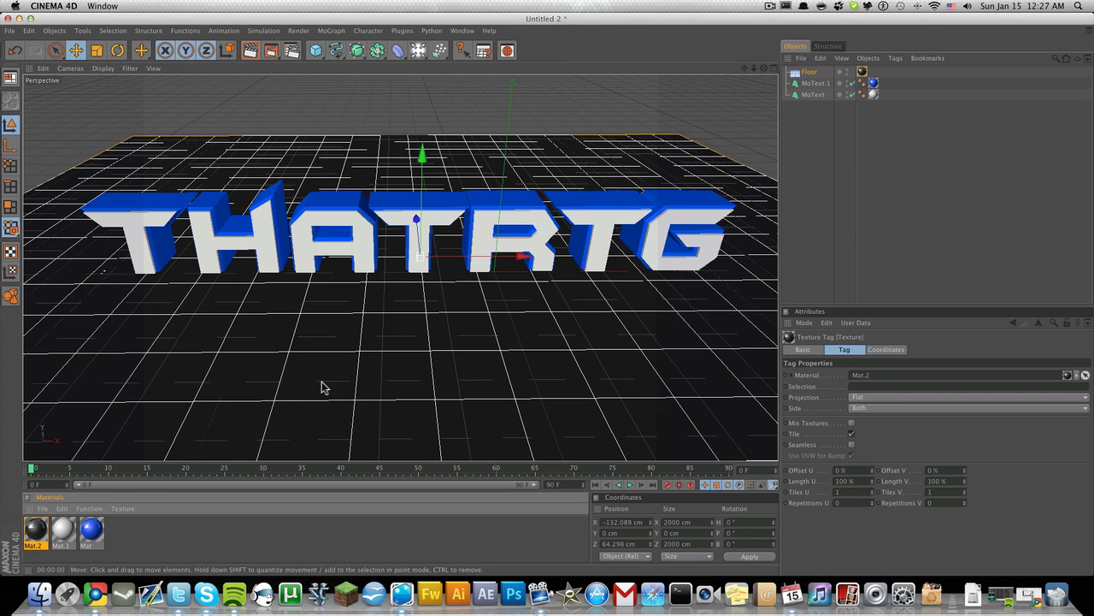
mouse_move(309, 99)
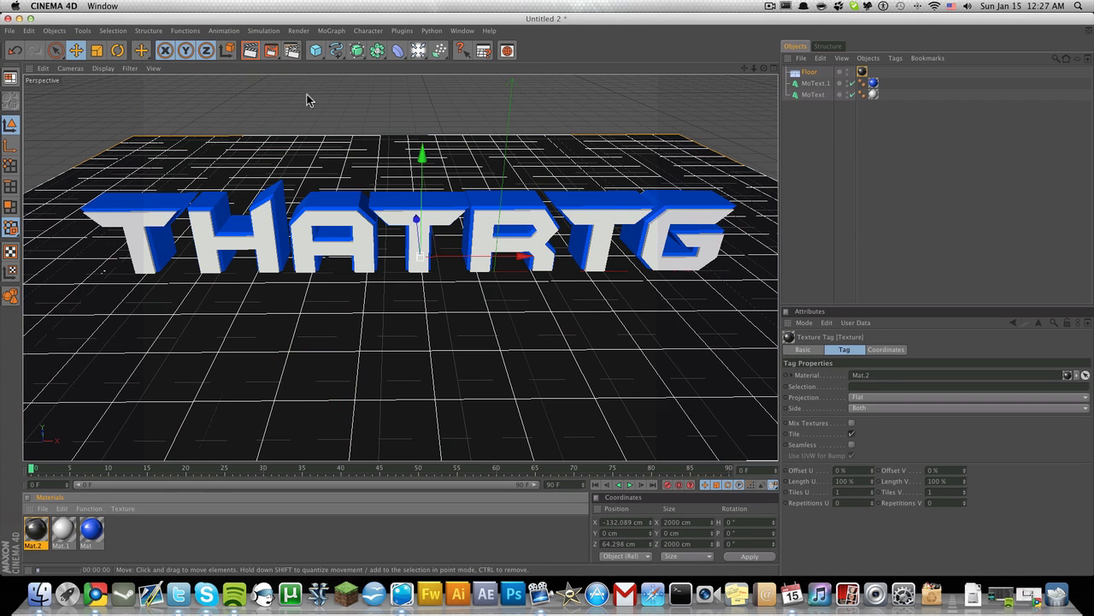